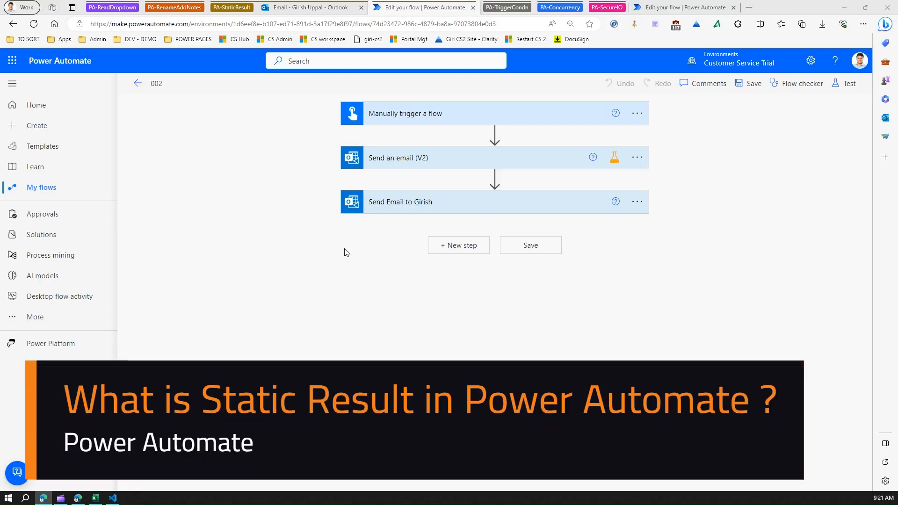
pyautogui.moveTo(513, 217)
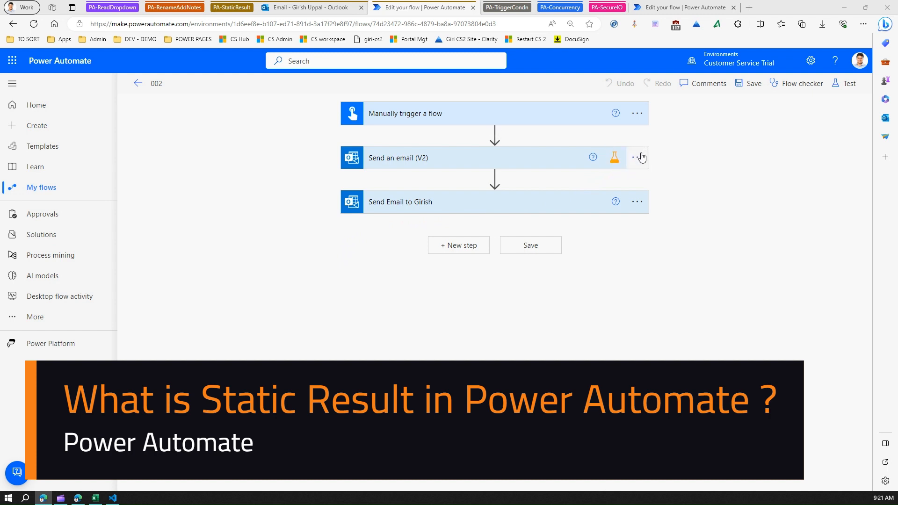
# Edit the email actions: subject 'Email One' with body 'One', and second subject 'Email Two'.
pyautogui.click(636, 157)
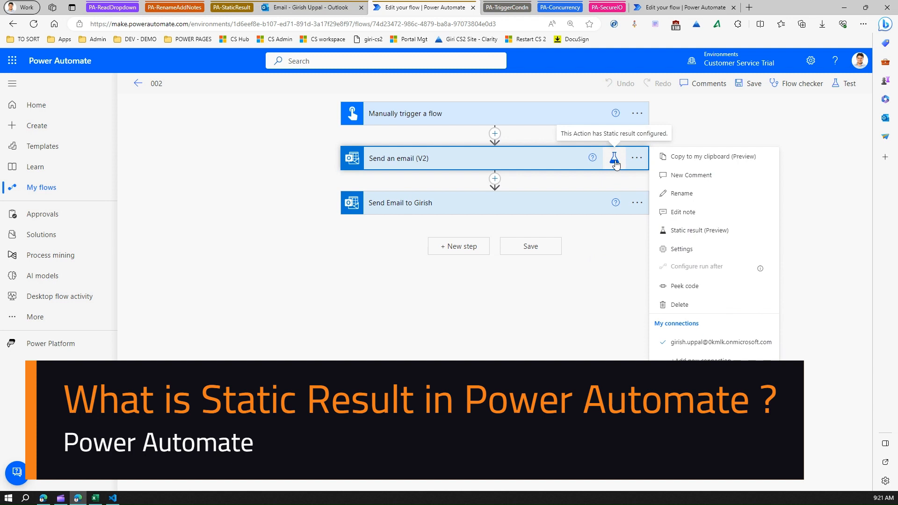
pyautogui.moveTo(617, 159)
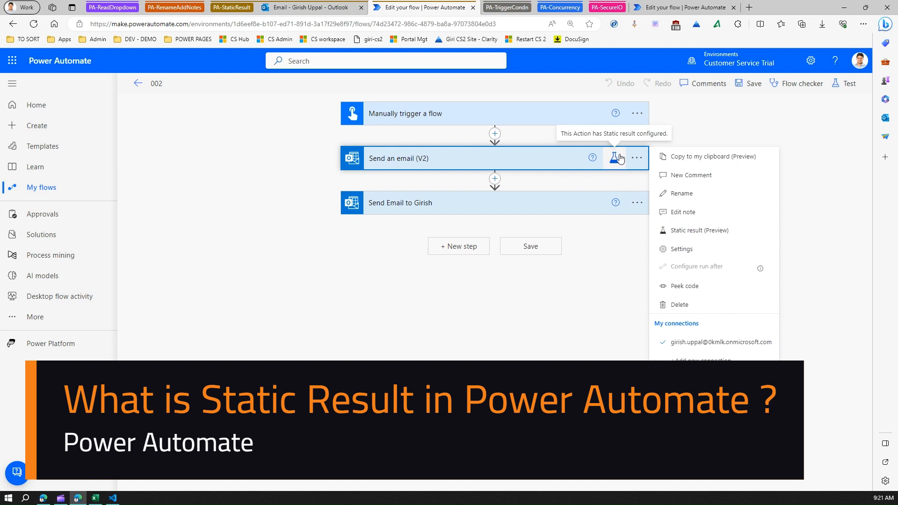
pyautogui.moveTo(614, 150)
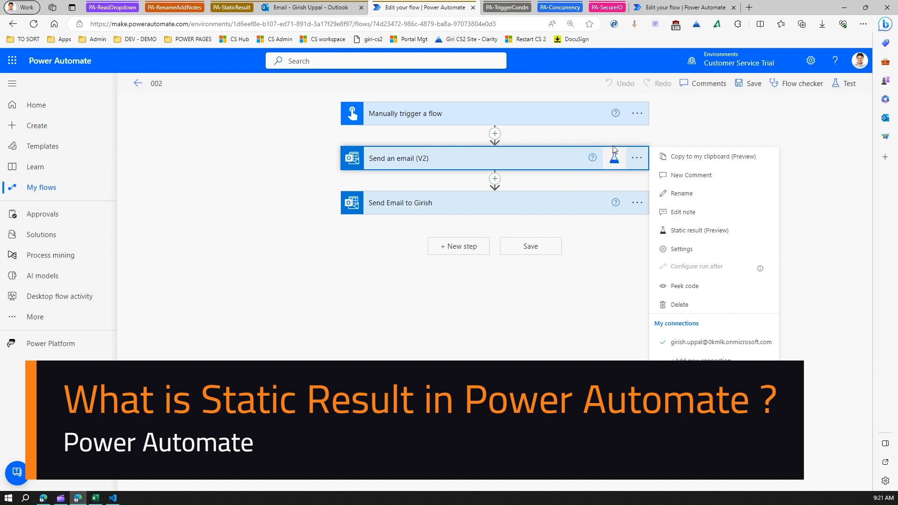
pyautogui.click(323, 105)
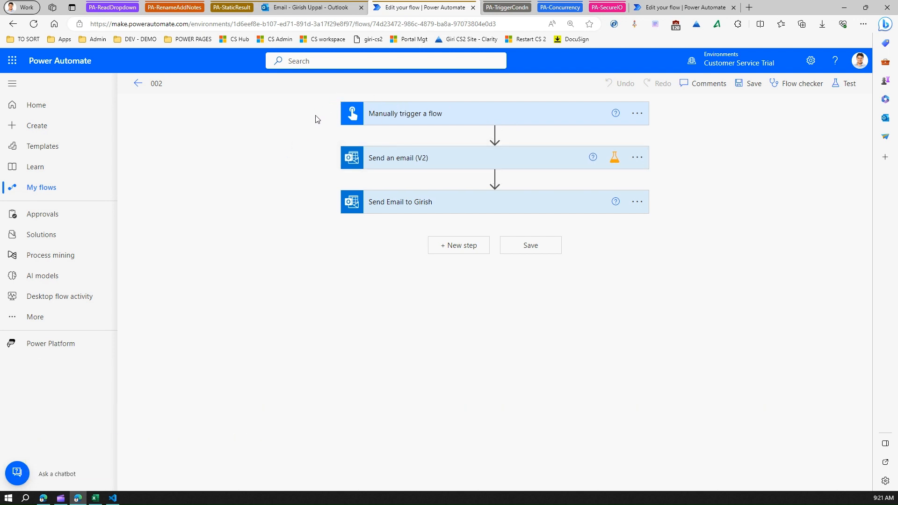
pyautogui.moveTo(393, 114)
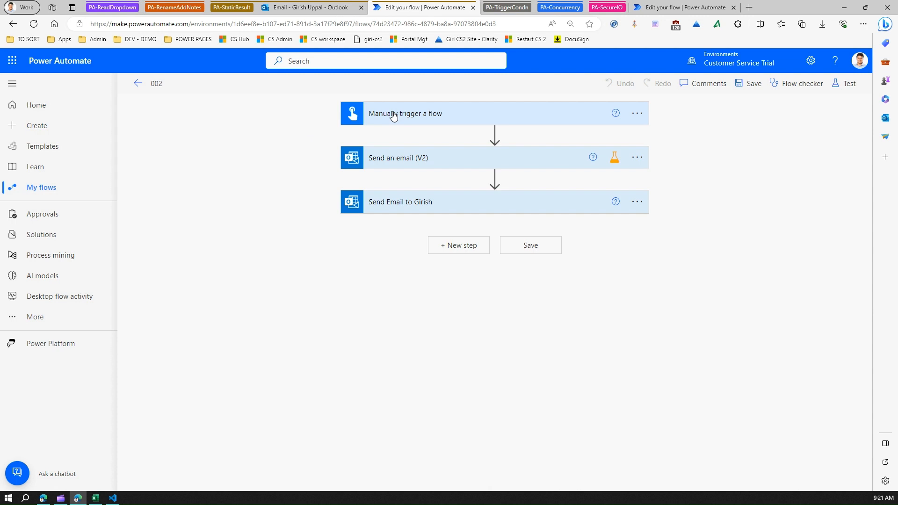
pyautogui.moveTo(410, 162)
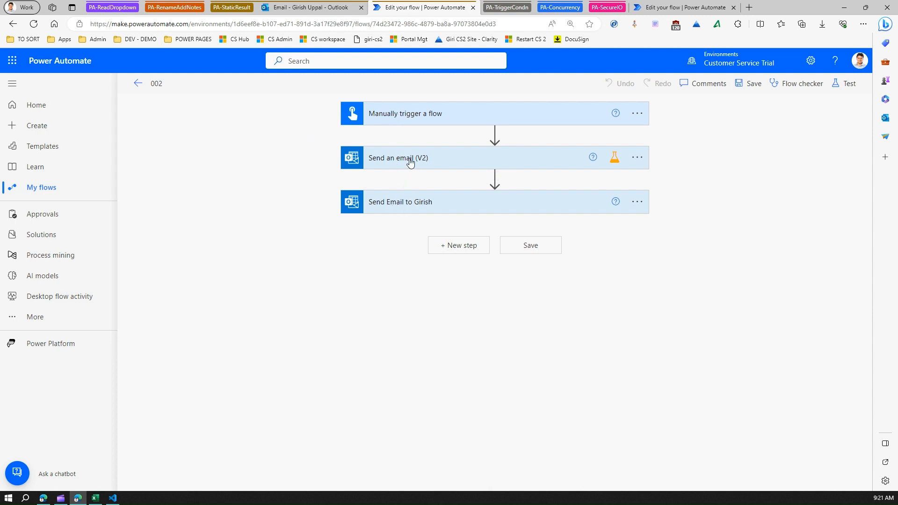
pyautogui.click(405, 158)
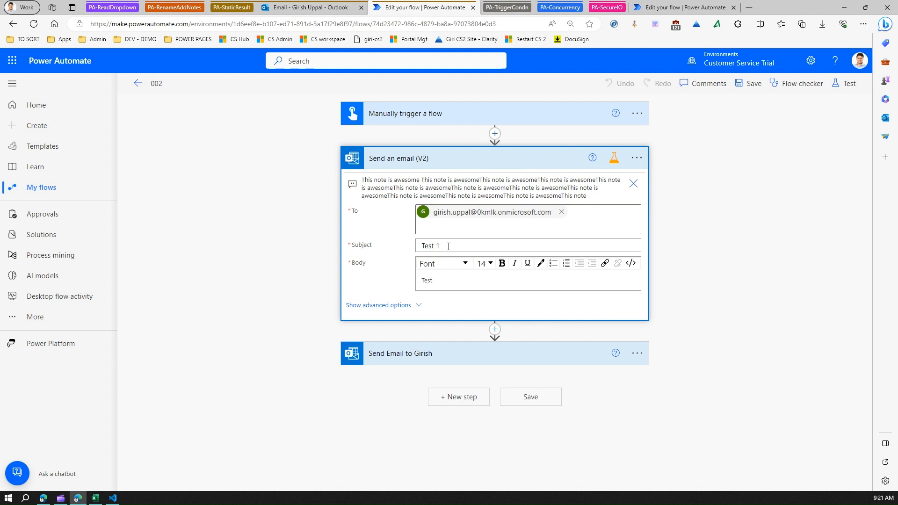
pyautogui.click(527, 245)
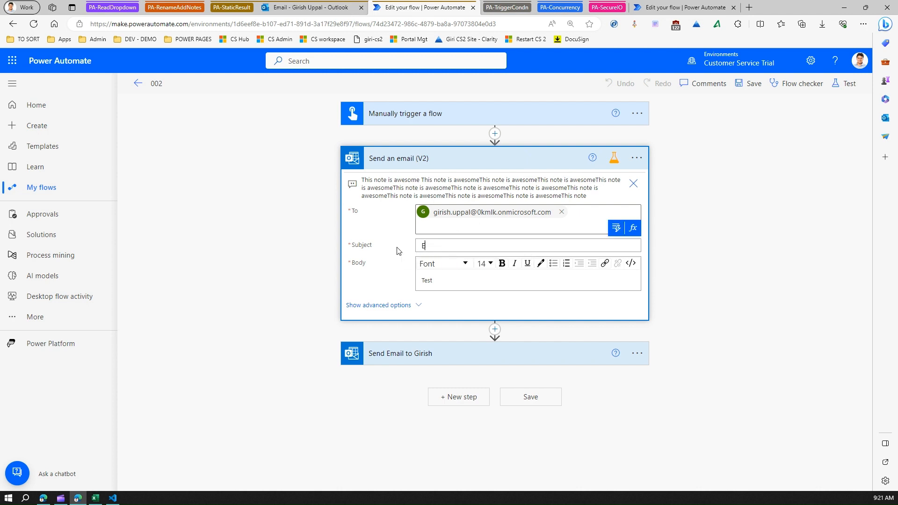
pyautogui.write('Mail One')
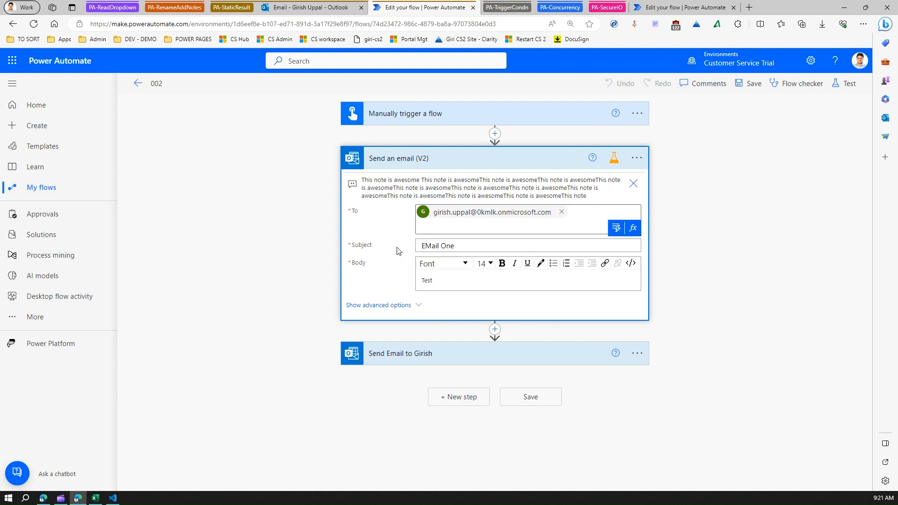
pyautogui.write('Emai')
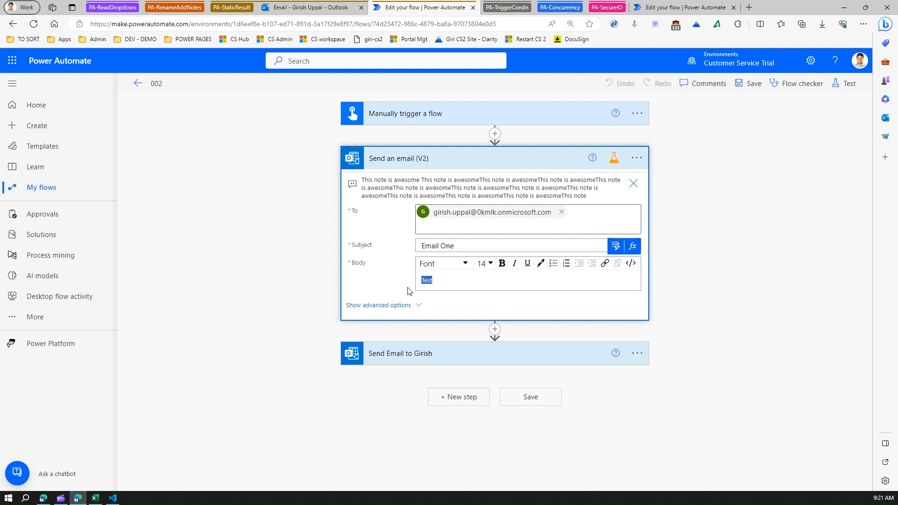
pyautogui.write('One')
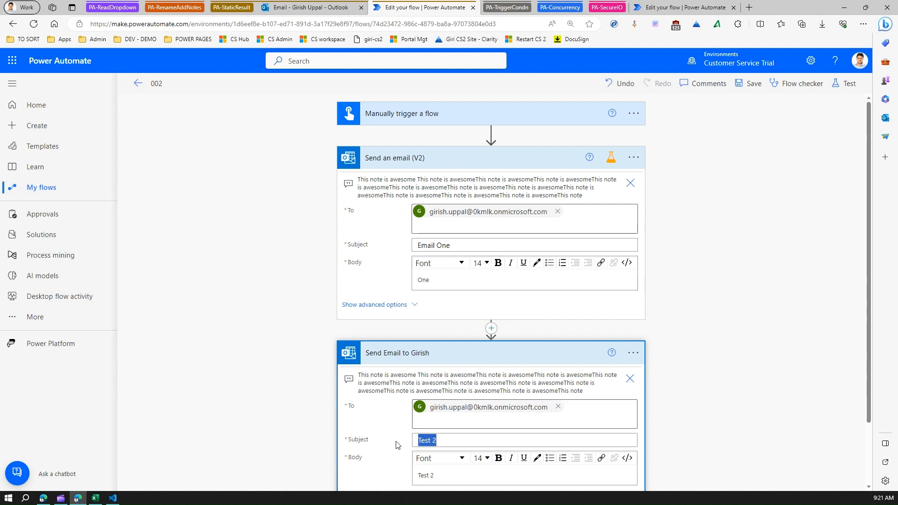
pyautogui.write('Email T')
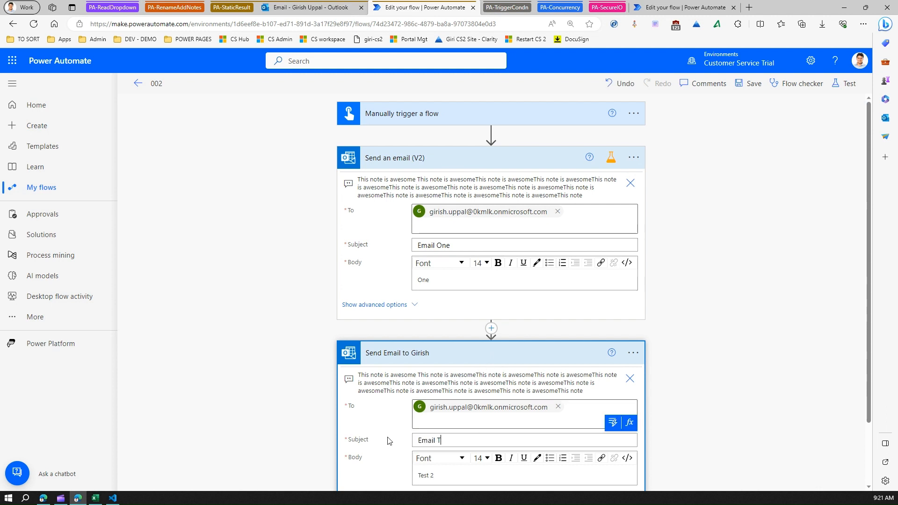
pyautogui.write('wo')
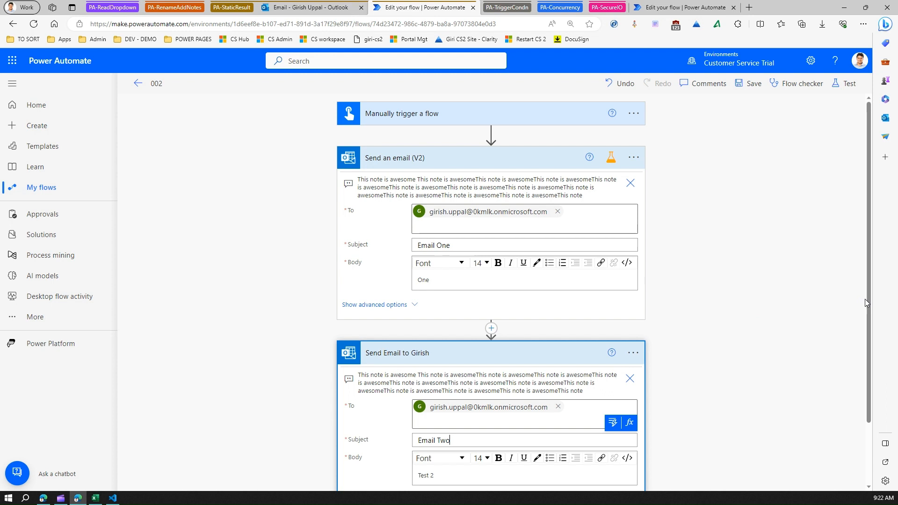
pyautogui.scroll(-3)
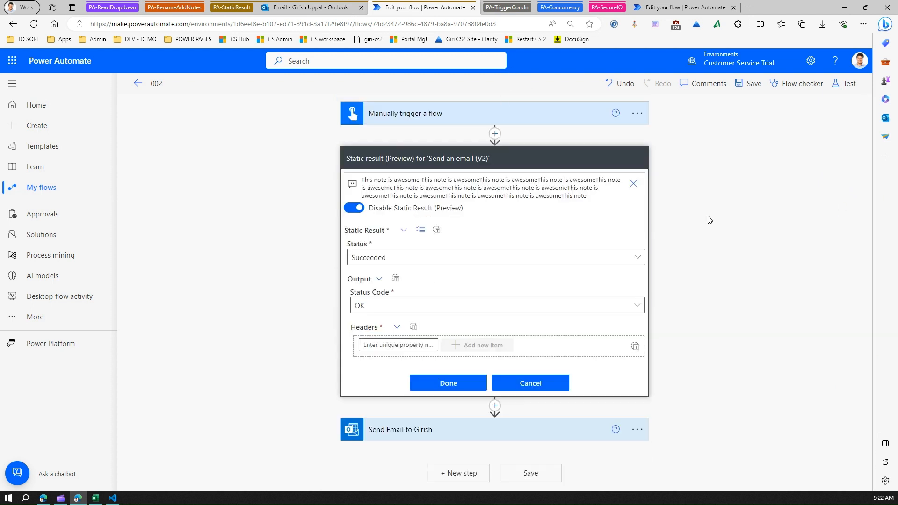
# Switch the Send an email (V2) static result off, confirm, and save flow 002.
pyautogui.click(353, 207)
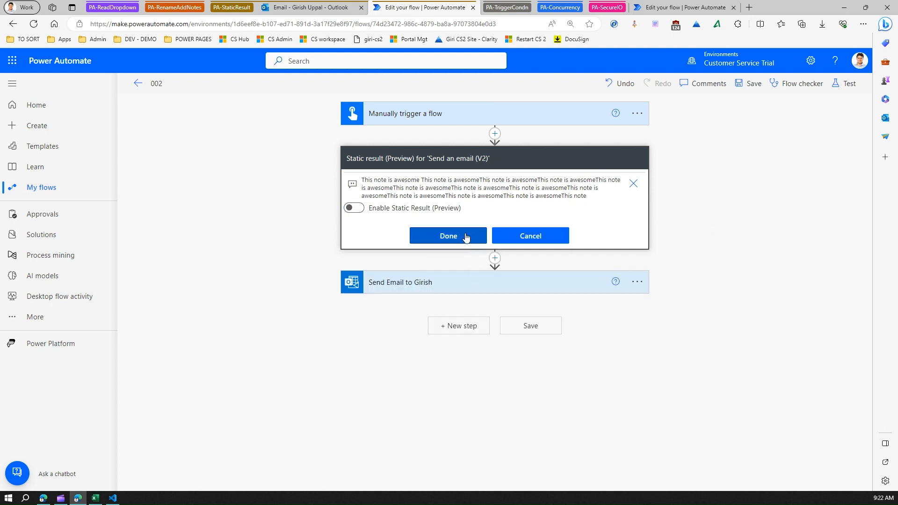
pyautogui.click(448, 235)
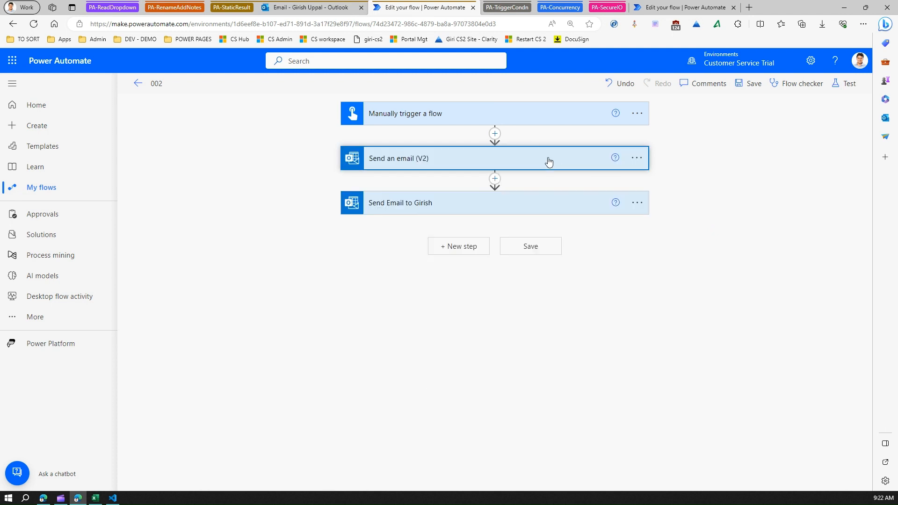
pyautogui.click(750, 83)
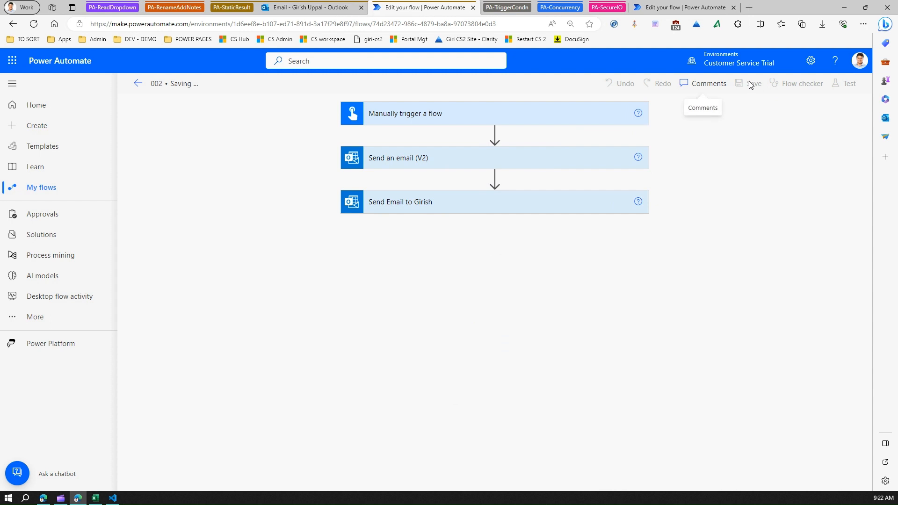
# Run flow 002 as a manual test, then check the Outlook mailbox.
pyautogui.click(753, 83)
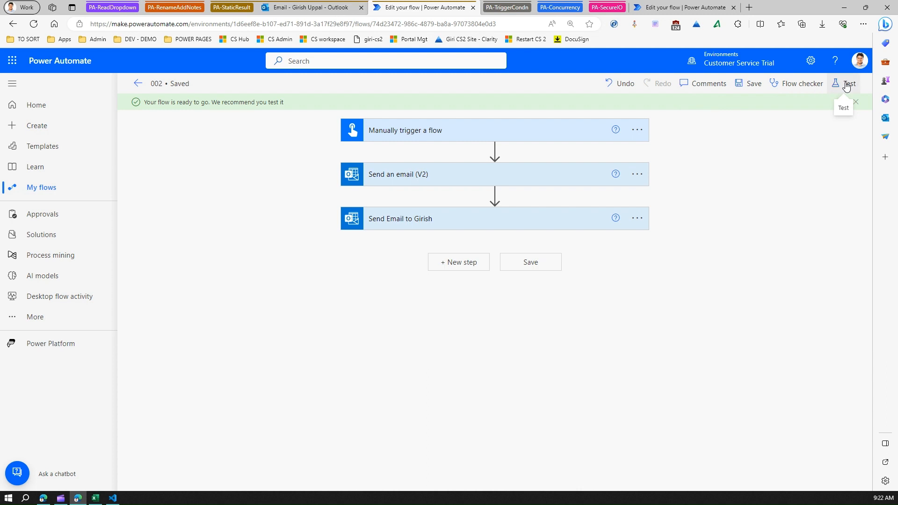
pyautogui.click(847, 84)
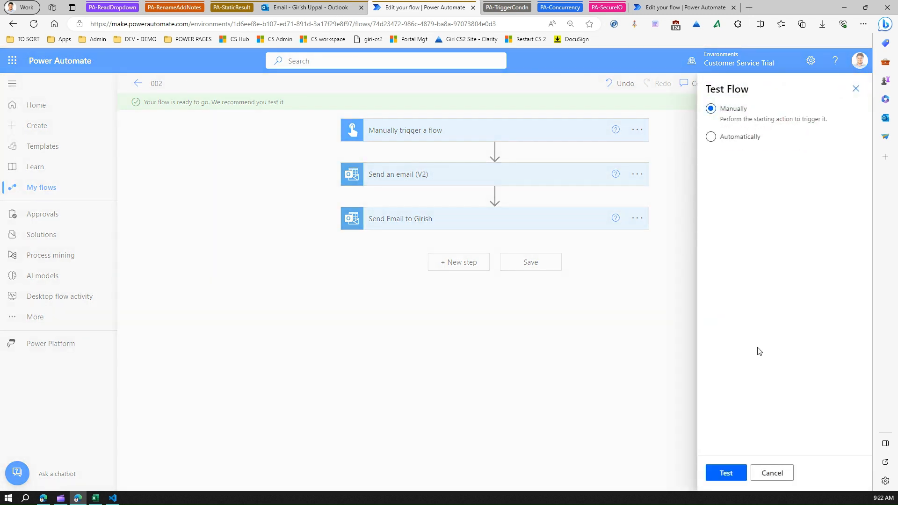
pyautogui.click(725, 472)
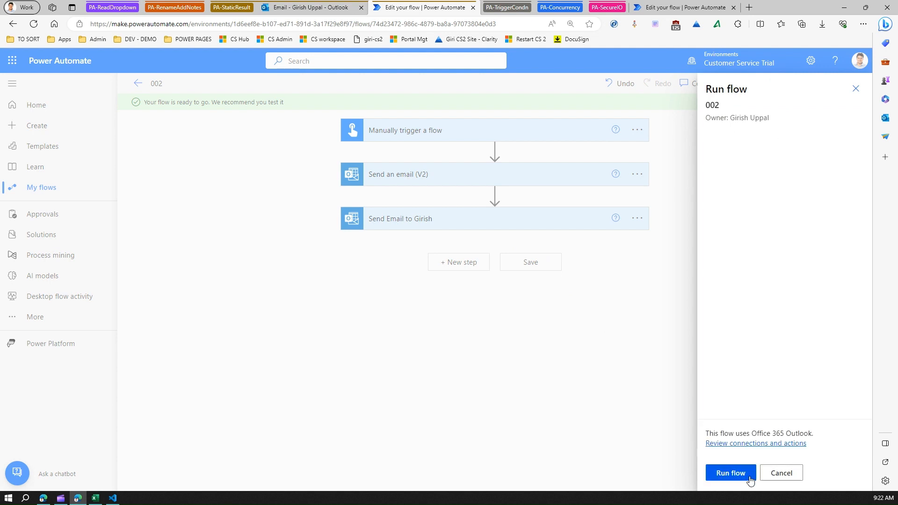
pyautogui.click(729, 472)
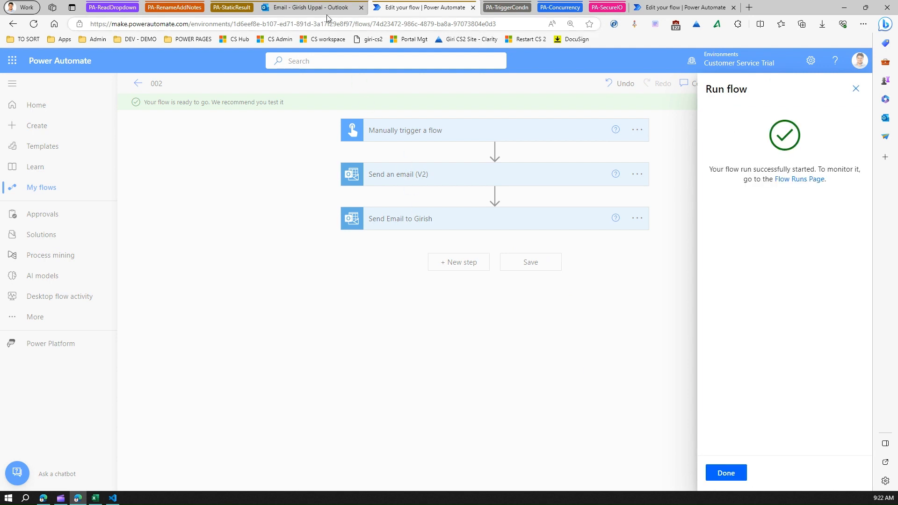
pyautogui.click(309, 7)
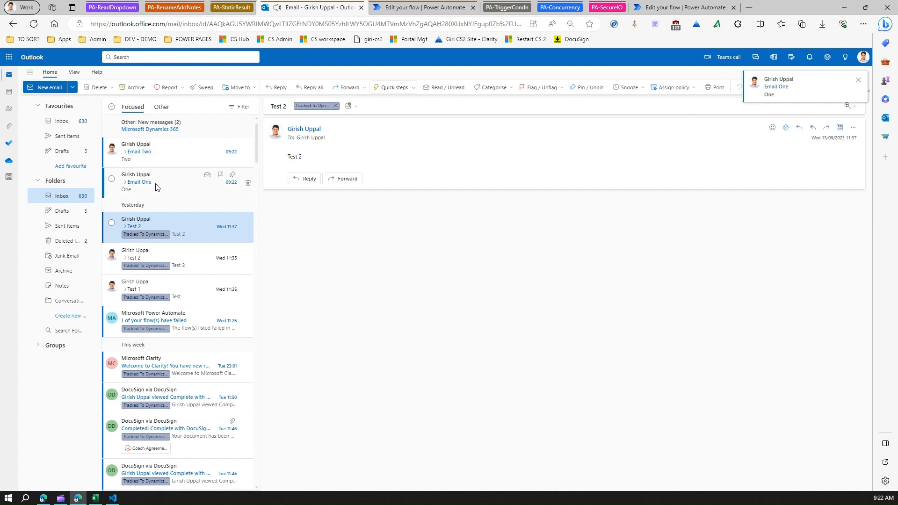
# Read the 'Email One' message in Outlook, then return to Power Automate.
pyautogui.click(138, 182)
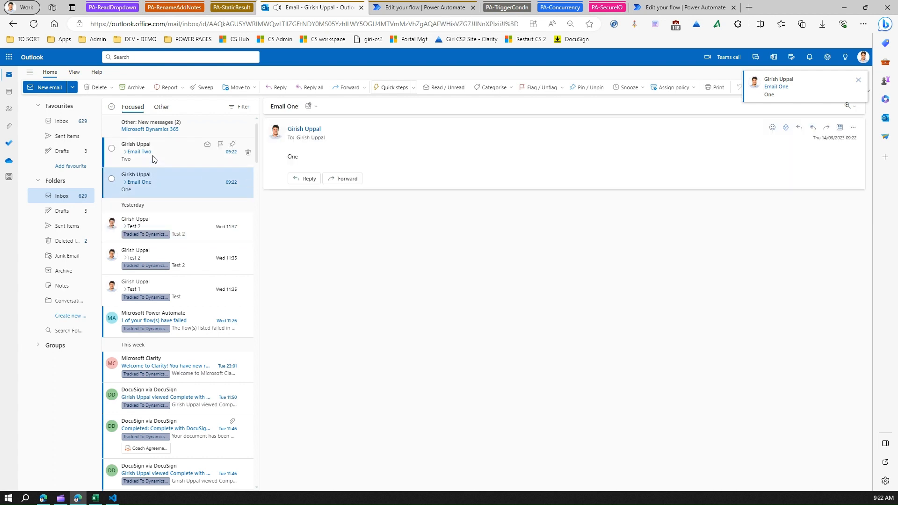
pyautogui.click(138, 152)
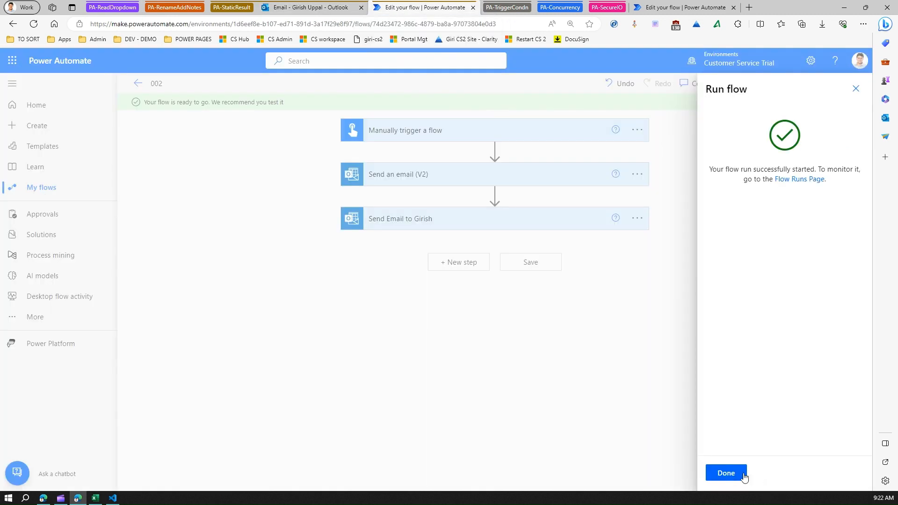
# Close the run confirmation, reopen flow 002 in the editor, and show the email action's options.
pyautogui.click(725, 472)
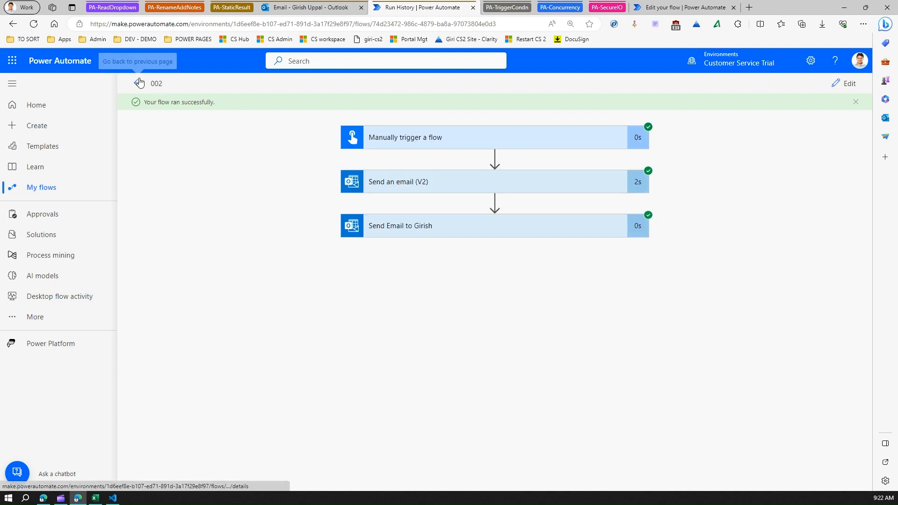
pyautogui.moveTo(849, 93)
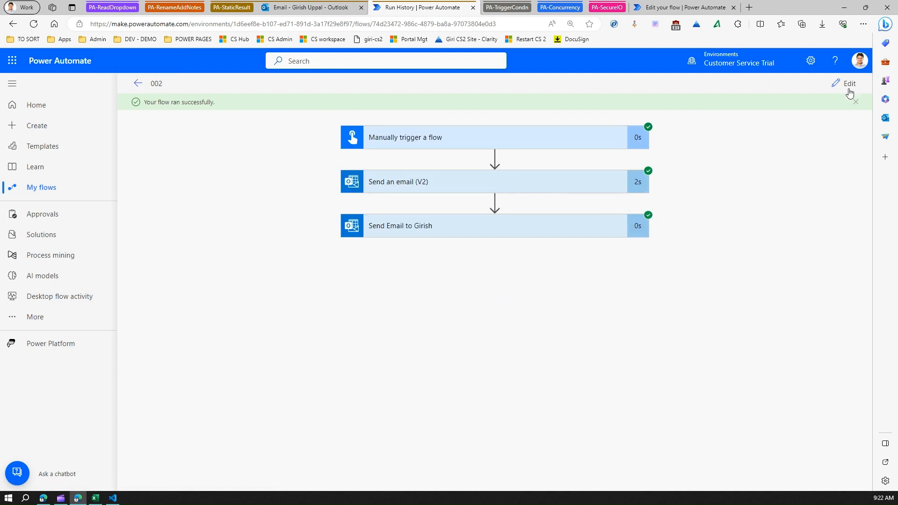
pyautogui.click(849, 83)
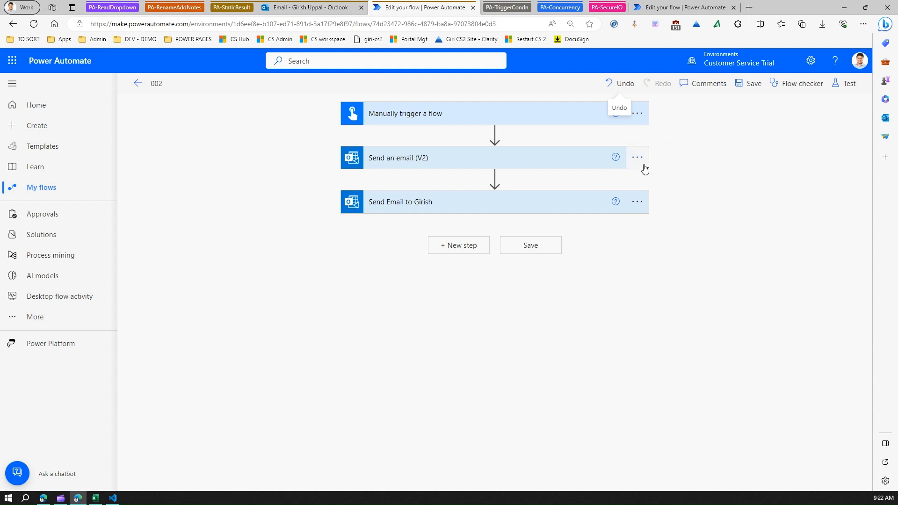
pyautogui.click(637, 158)
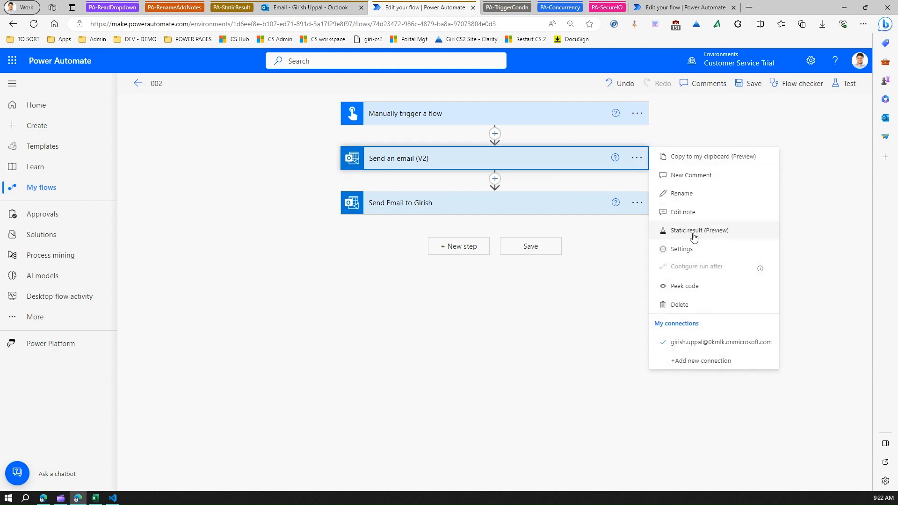
# Enable a static result on Send an email (V2) with status Succeeded and code OK.
pyautogui.click(698, 229)
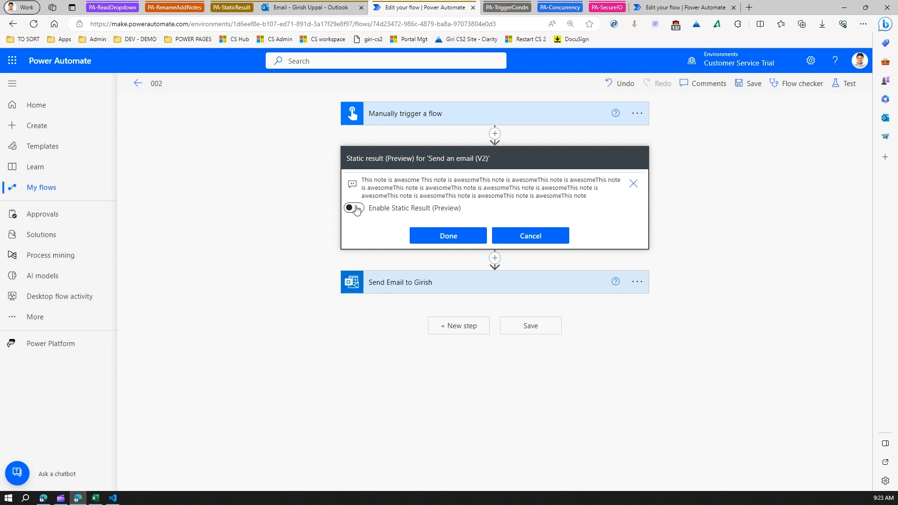
pyautogui.click(353, 208)
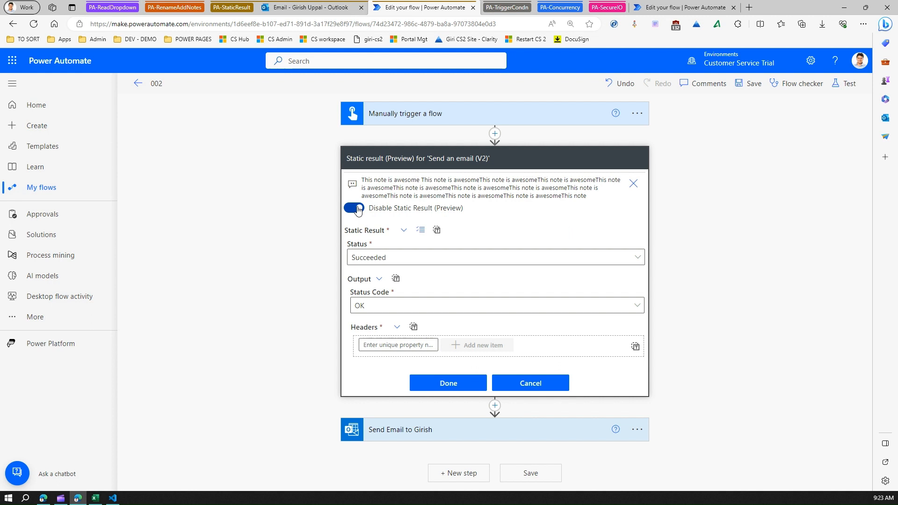
pyautogui.click(354, 208)
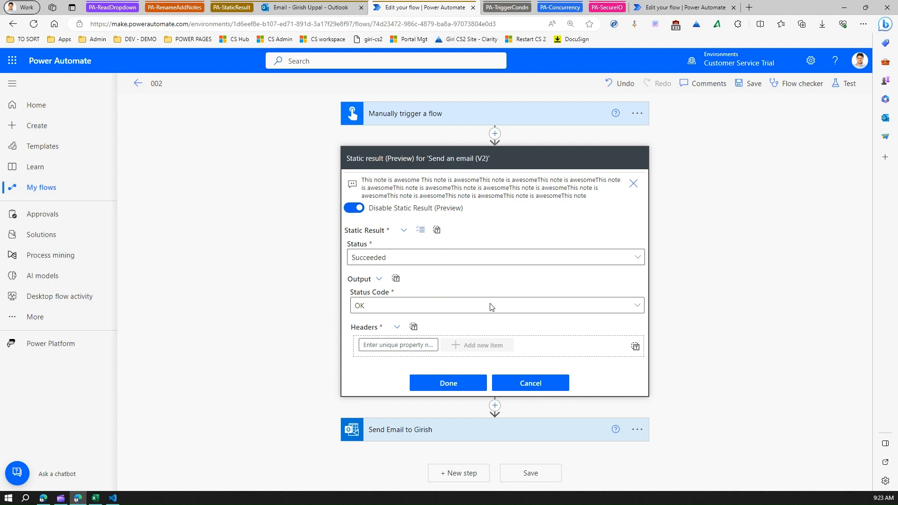
pyautogui.click(529, 382)
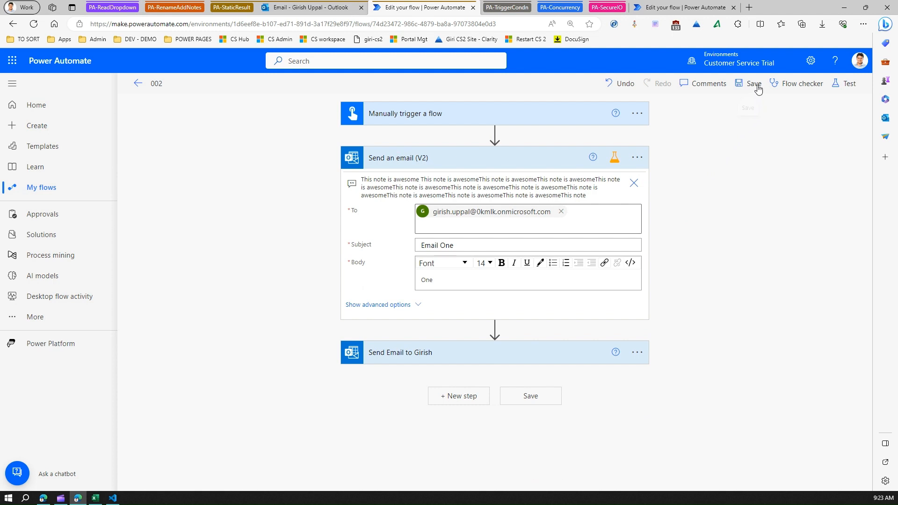
# Save flow 002 with the static result and launch a manual test.
pyautogui.click(751, 84)
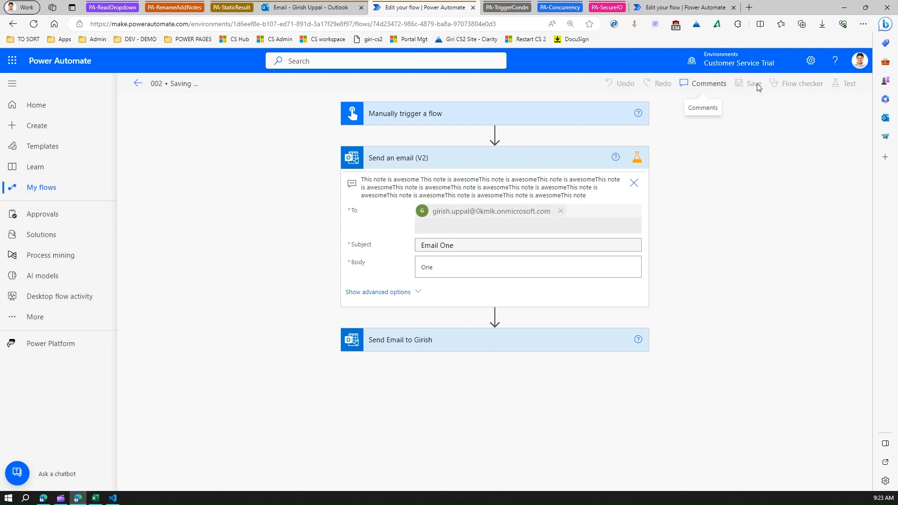
pyautogui.moveTo(556, 165)
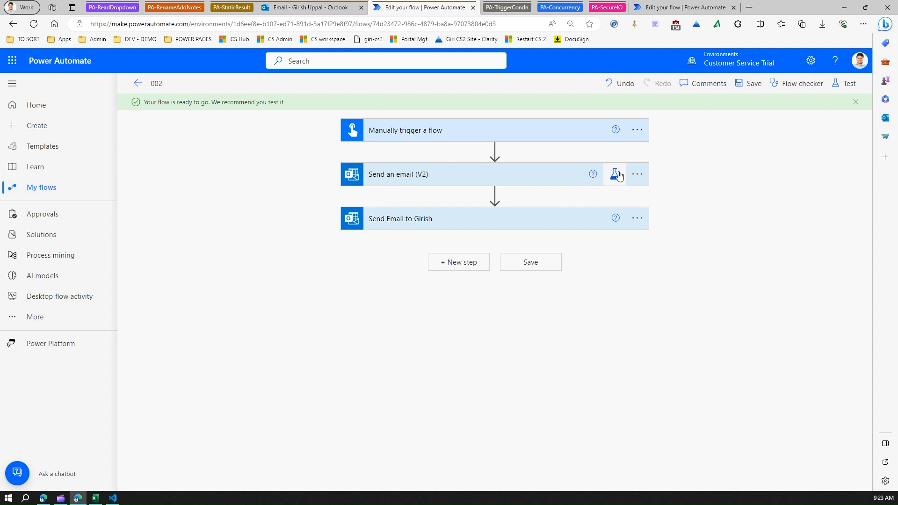
pyautogui.click(847, 83)
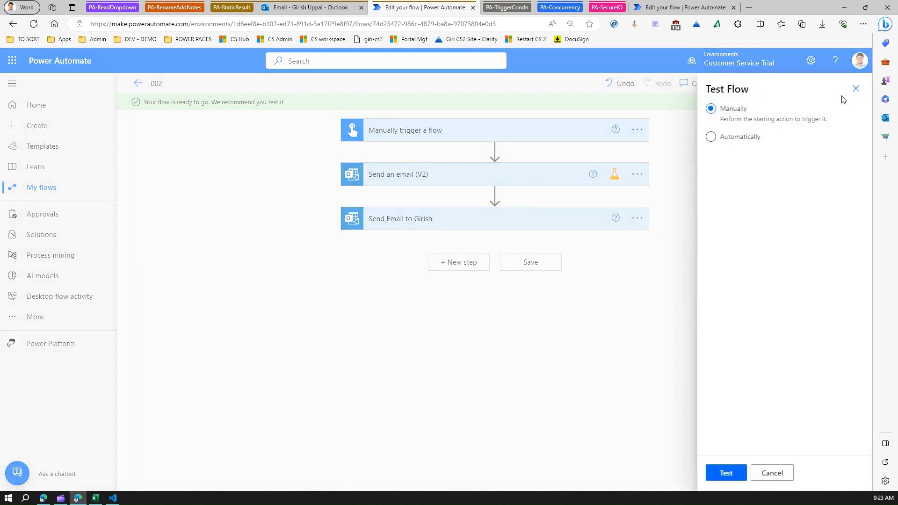
pyautogui.click(725, 472)
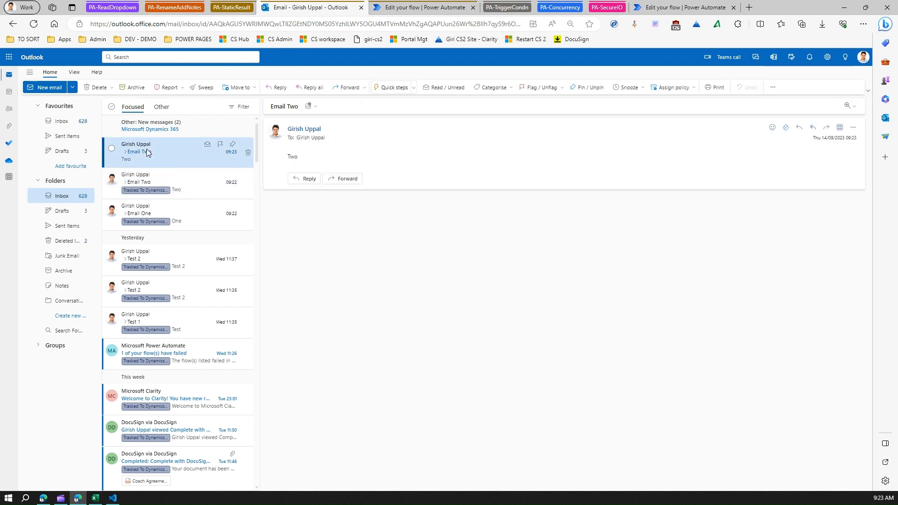
# Open the newest Outlook message, 'Email Two', to see what was sent.
pyautogui.click(423, 8)
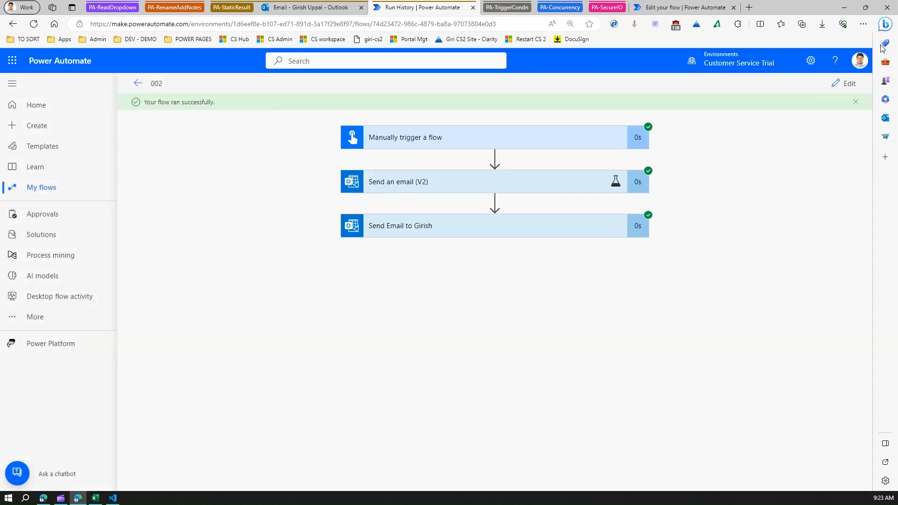
pyautogui.moveTo(478, 181)
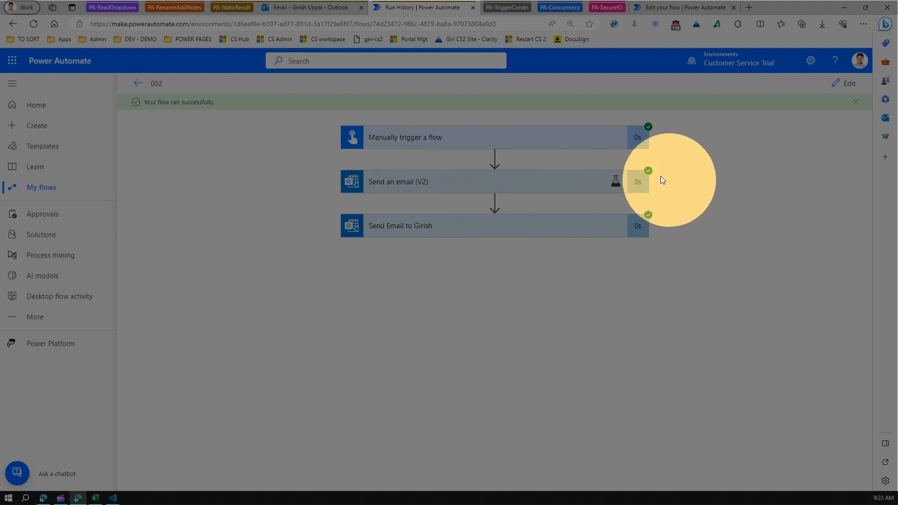
pyautogui.moveTo(633, 185)
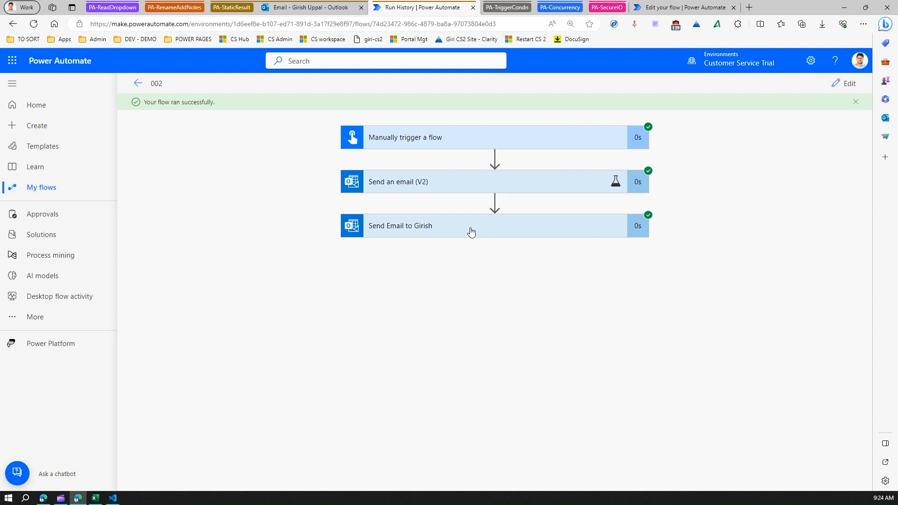
pyautogui.moveTo(313, 134)
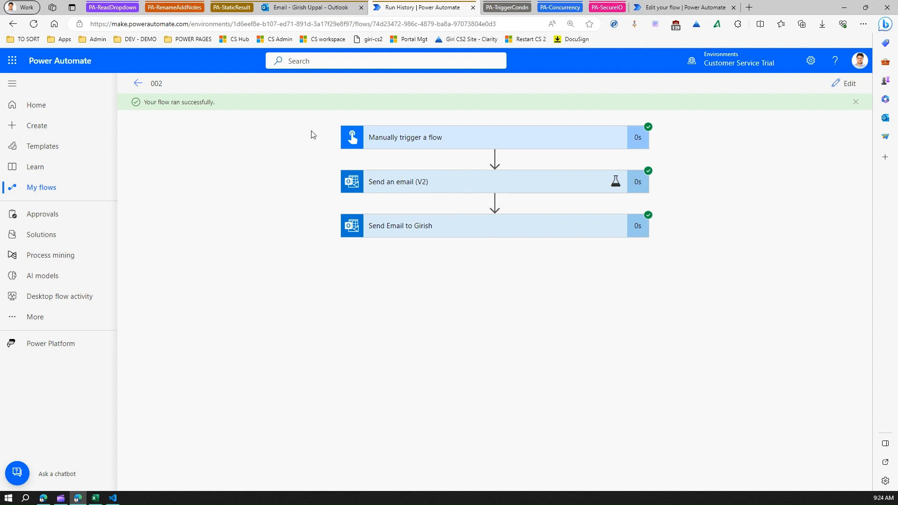
pyautogui.moveTo(292, 340)
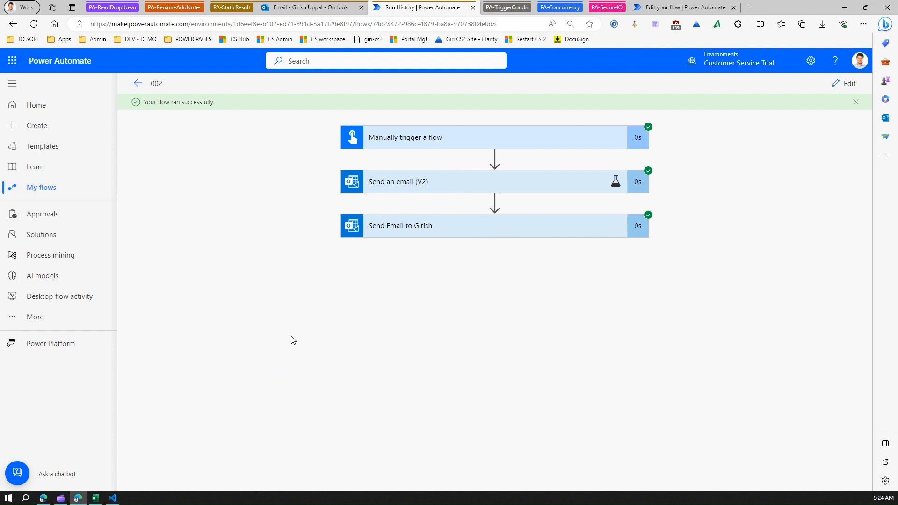
pyautogui.moveTo(287, 125)
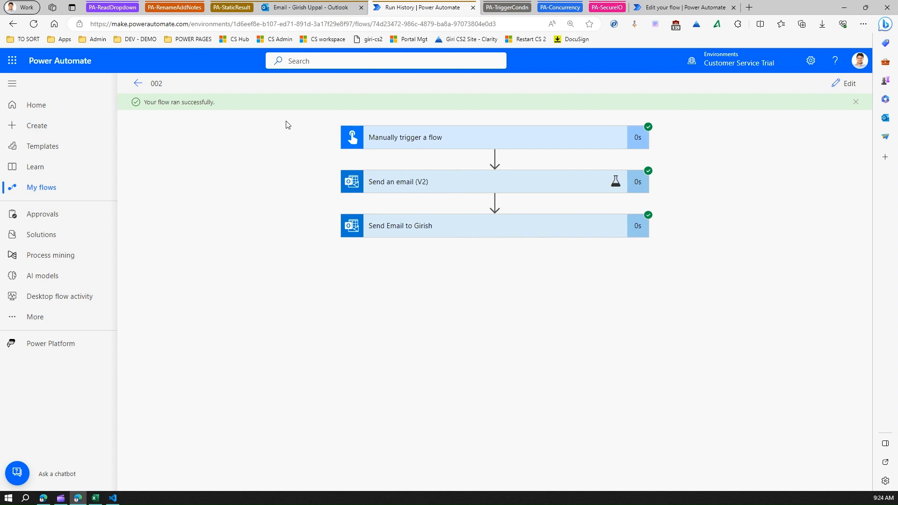
pyautogui.moveTo(272, 332)
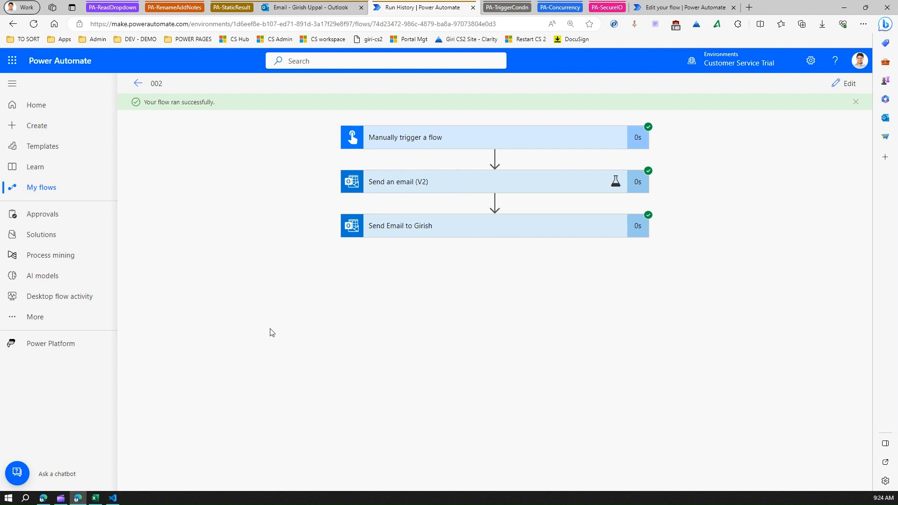
pyautogui.moveTo(313, 146)
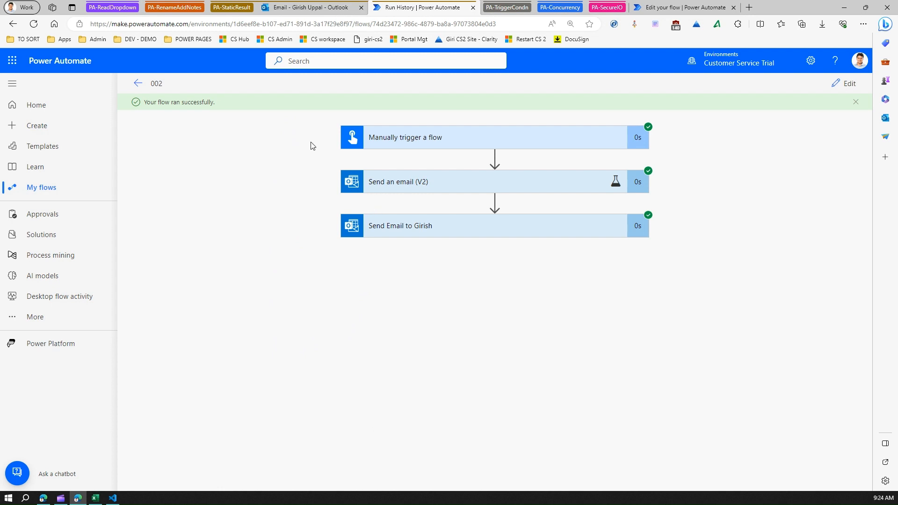
pyautogui.moveTo(641, 180)
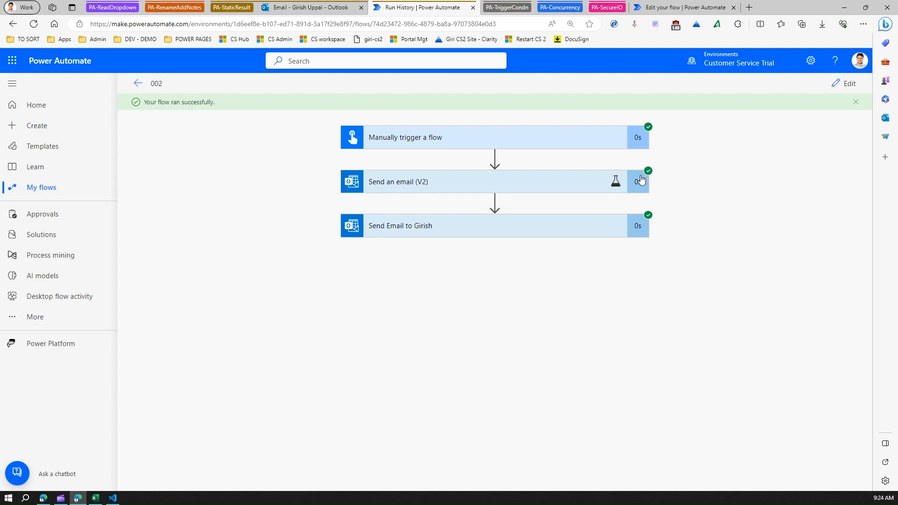
pyautogui.moveTo(637, 181)
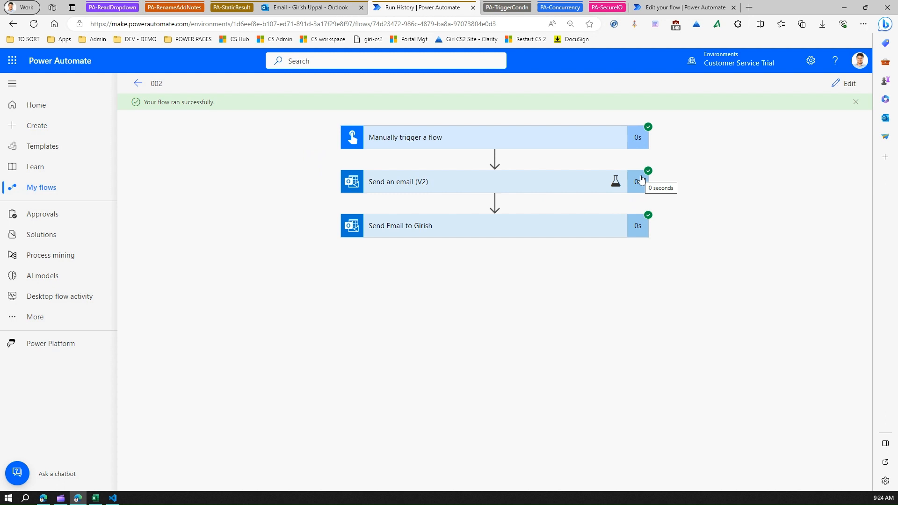
pyautogui.moveTo(574, 157)
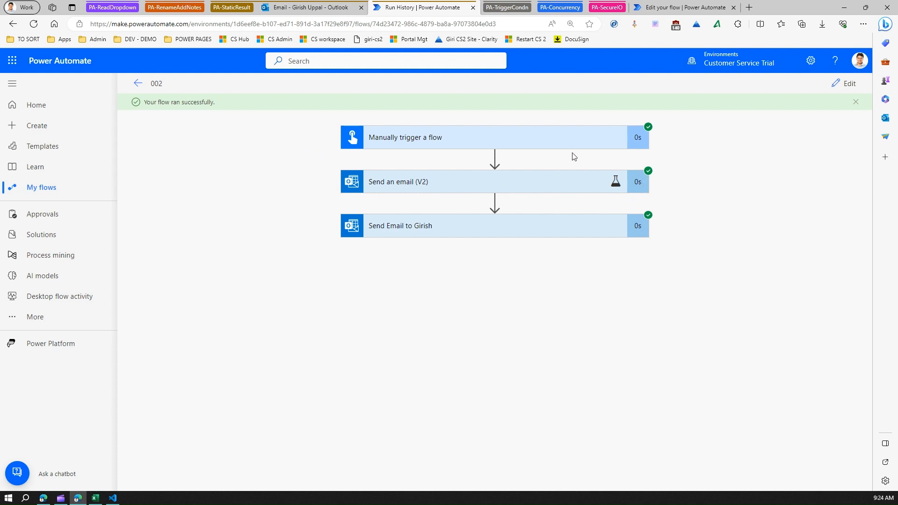
pyautogui.moveTo(555, 188)
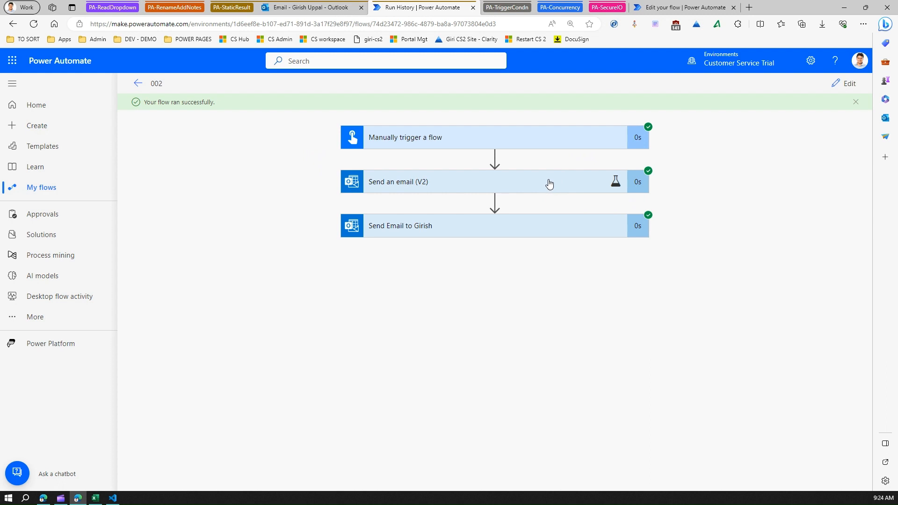
pyautogui.moveTo(548, 184)
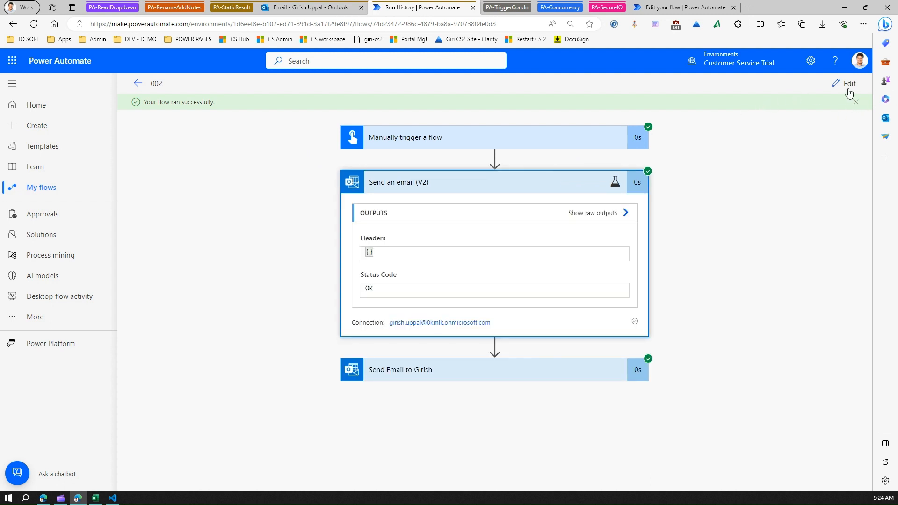
pyautogui.click(849, 83)
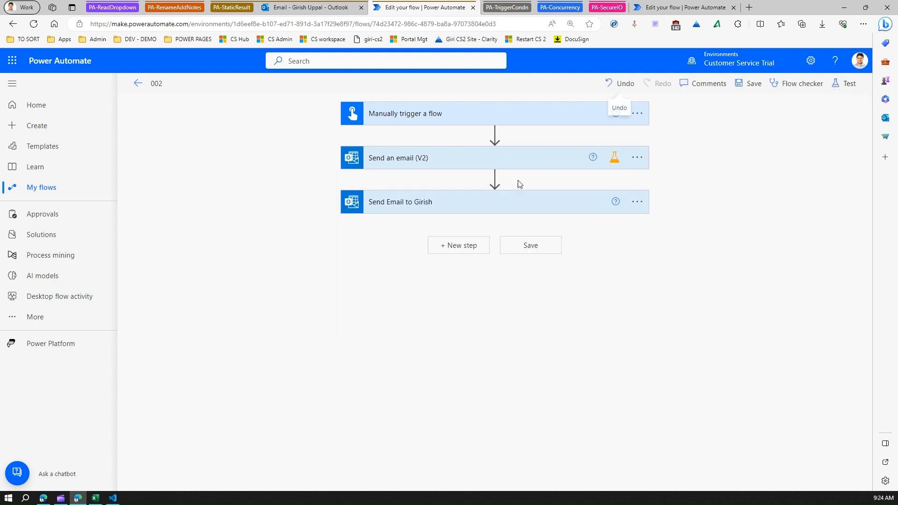
pyautogui.moveTo(614, 158)
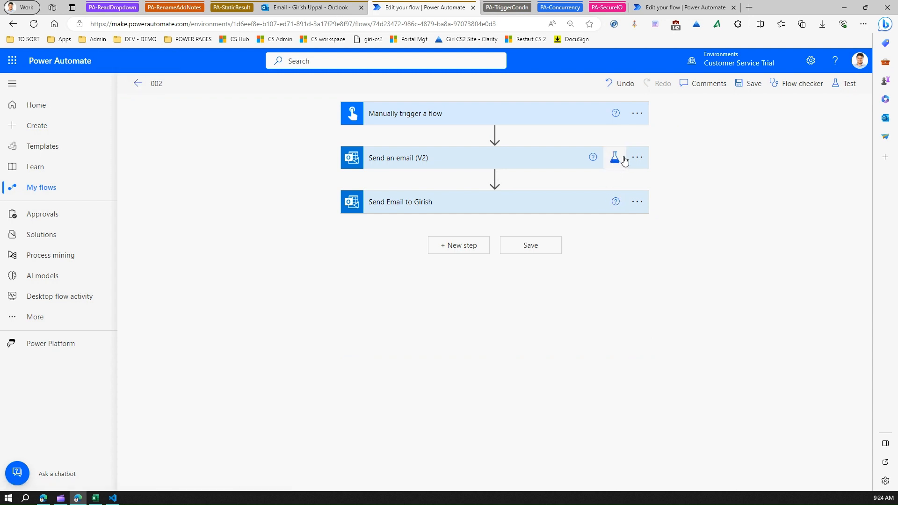
pyautogui.click(636, 157)
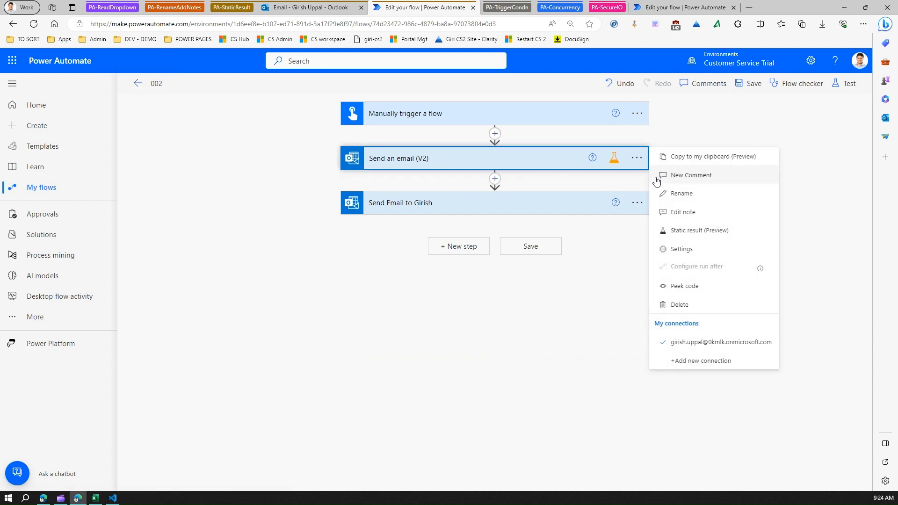
pyautogui.click(704, 233)
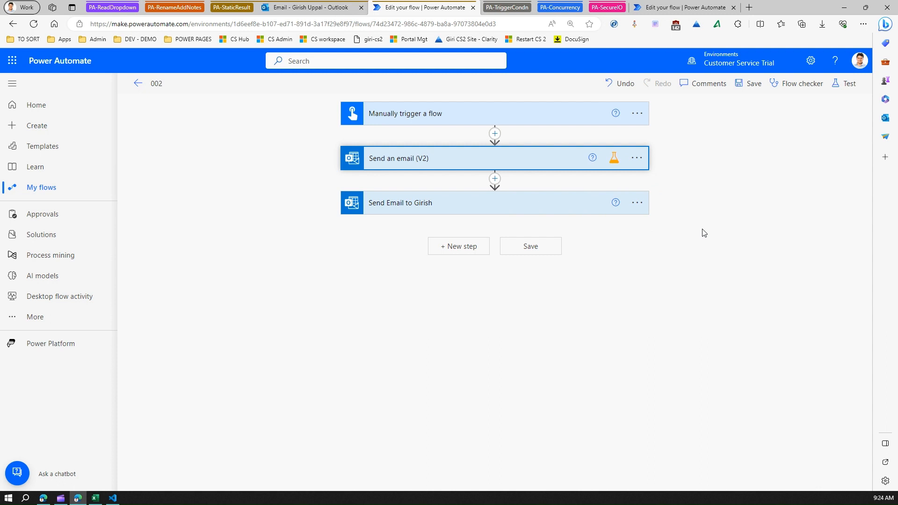
# Show the Send an email (V2) static result panel and its status code list.
pyautogui.click(613, 157)
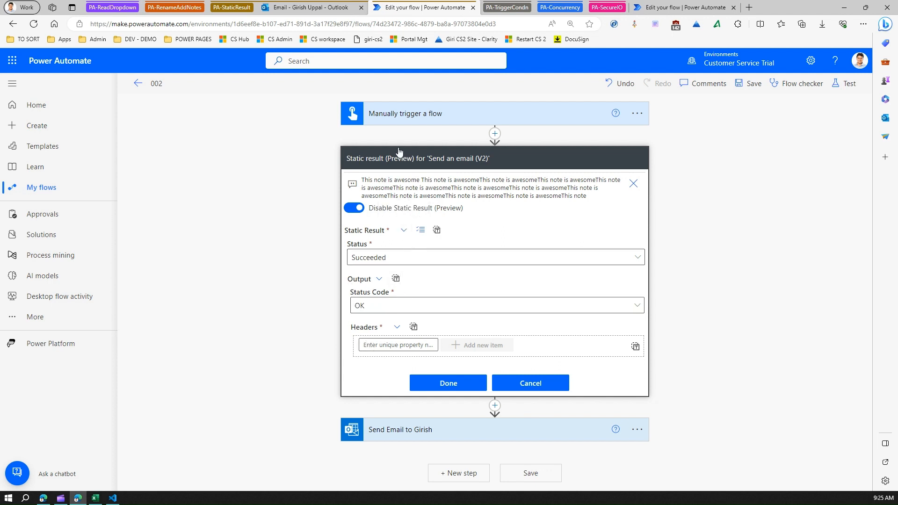
pyautogui.moveTo(403, 230)
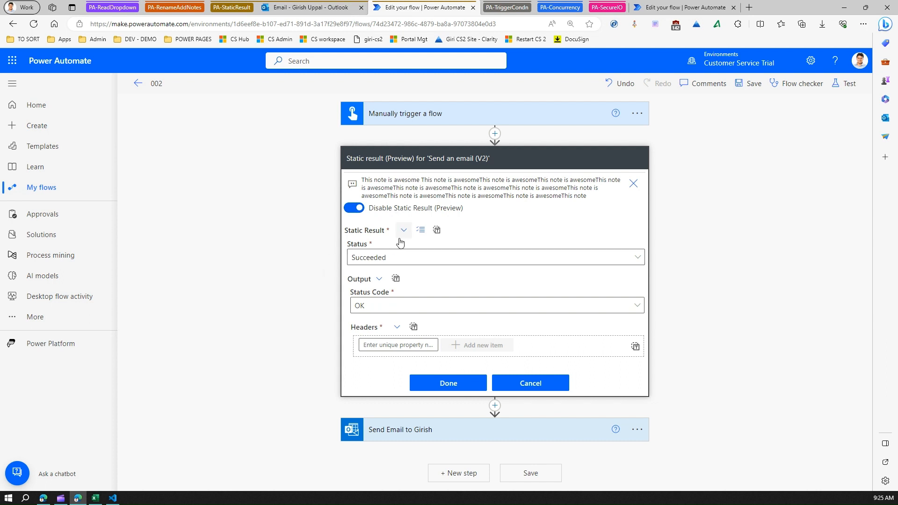
pyautogui.moveTo(403, 230)
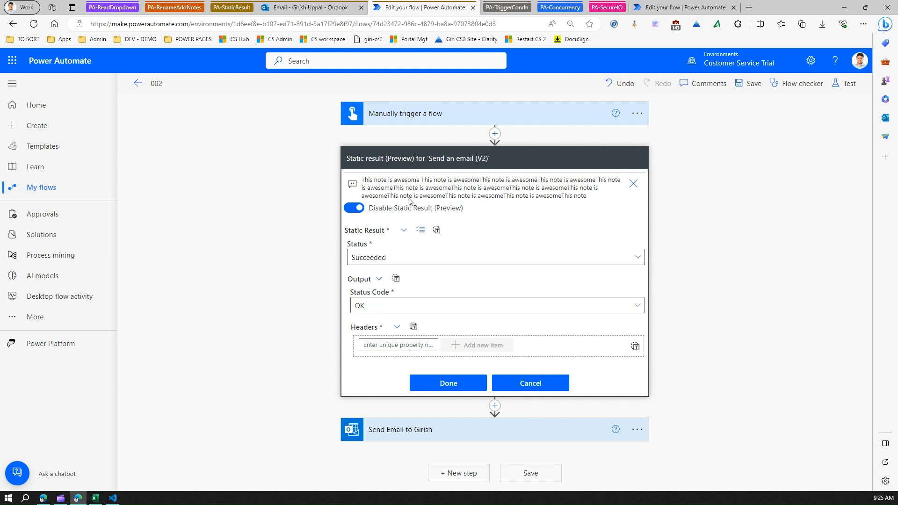
pyautogui.moveTo(587, 487)
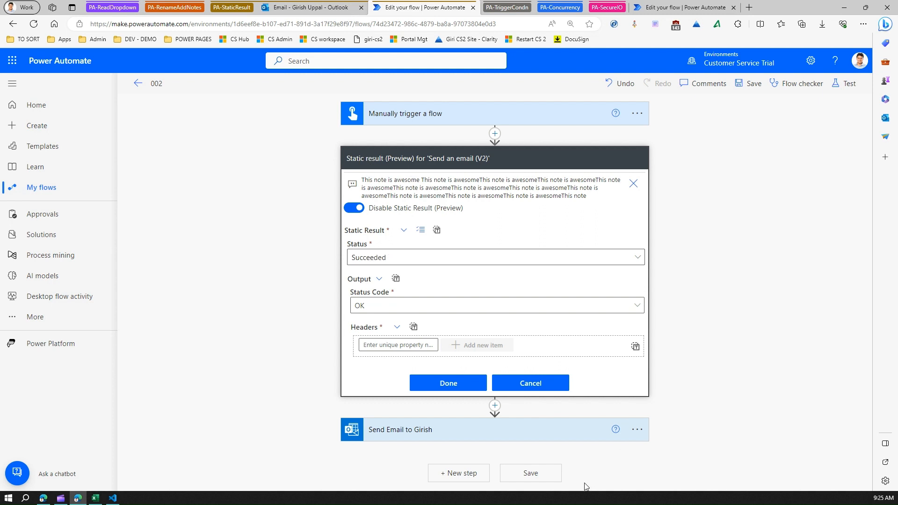
pyautogui.moveTo(389, 257)
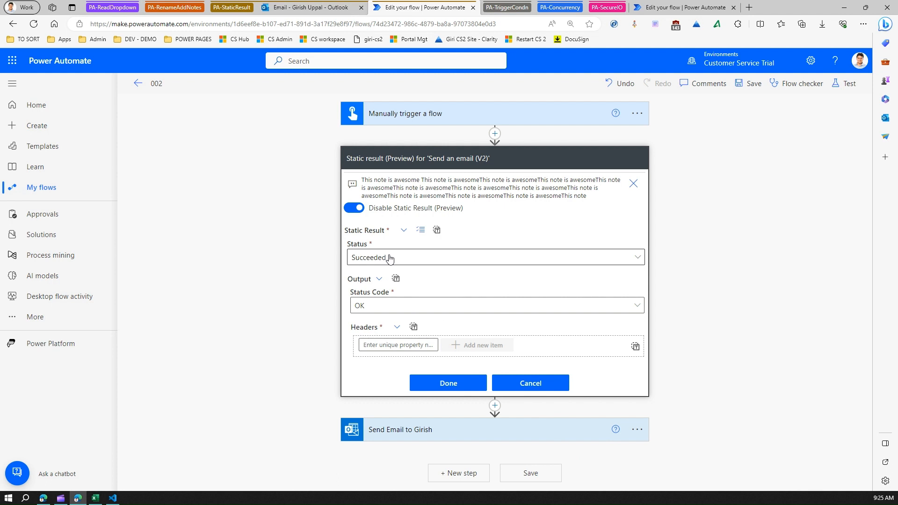
pyautogui.click(494, 258)
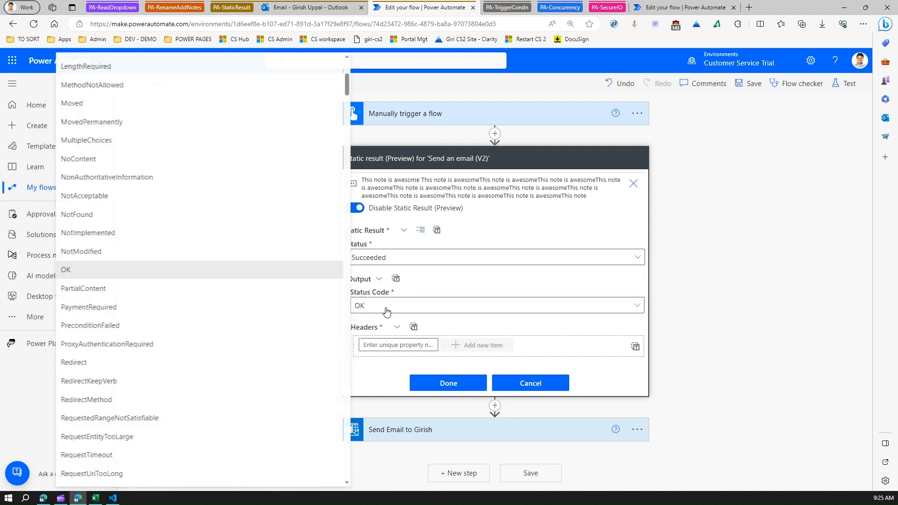
pyautogui.moveTo(102, 85)
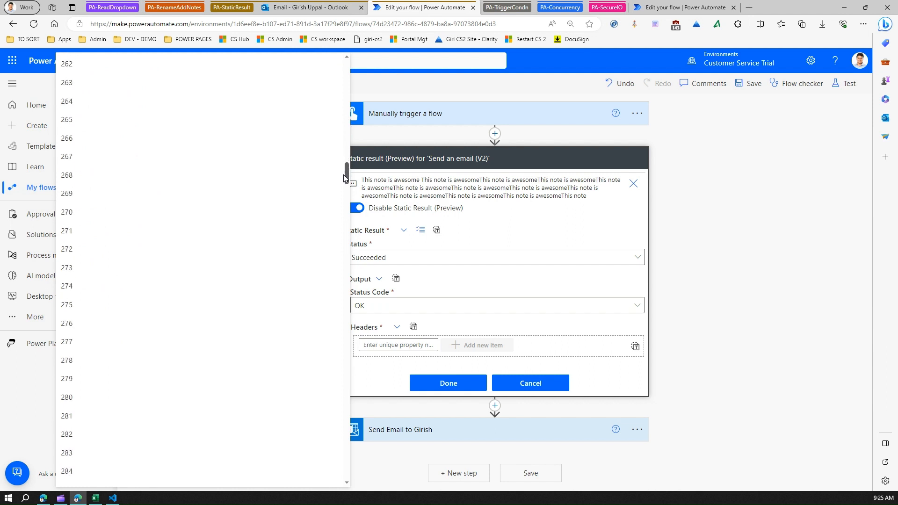
# Scroll the status codes and select 404 for the static result.
pyautogui.scroll(-3)
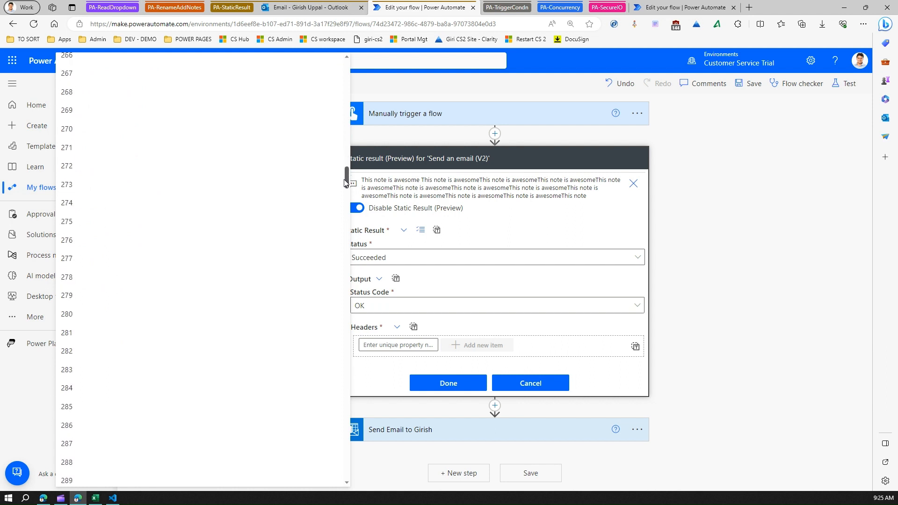
pyautogui.scroll(-3)
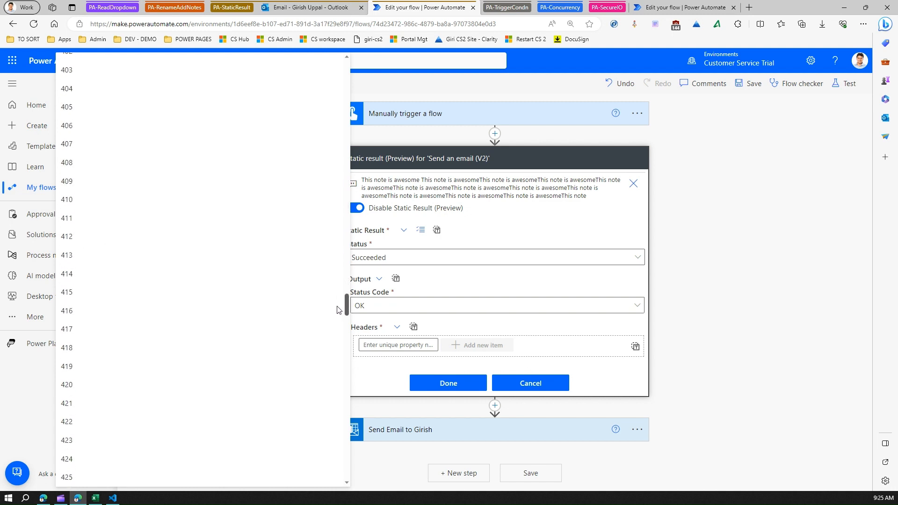
pyautogui.write('404')
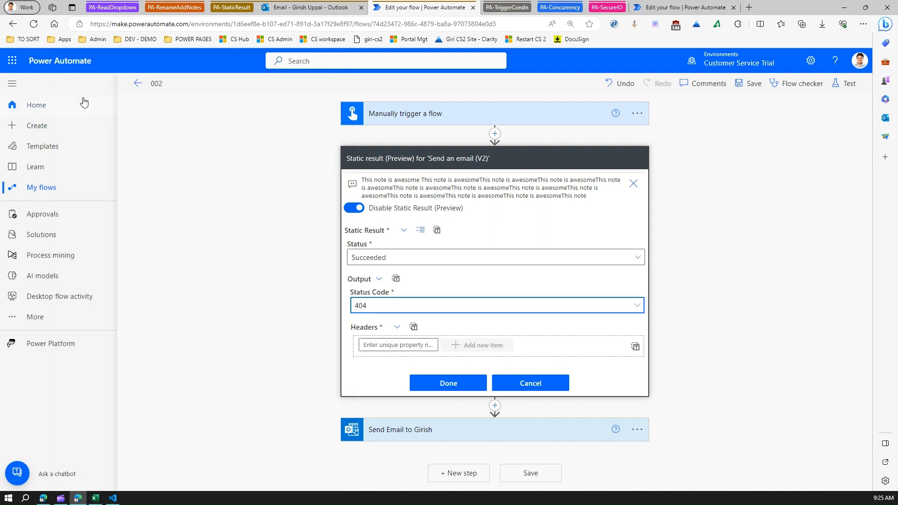
pyautogui.click(397, 345)
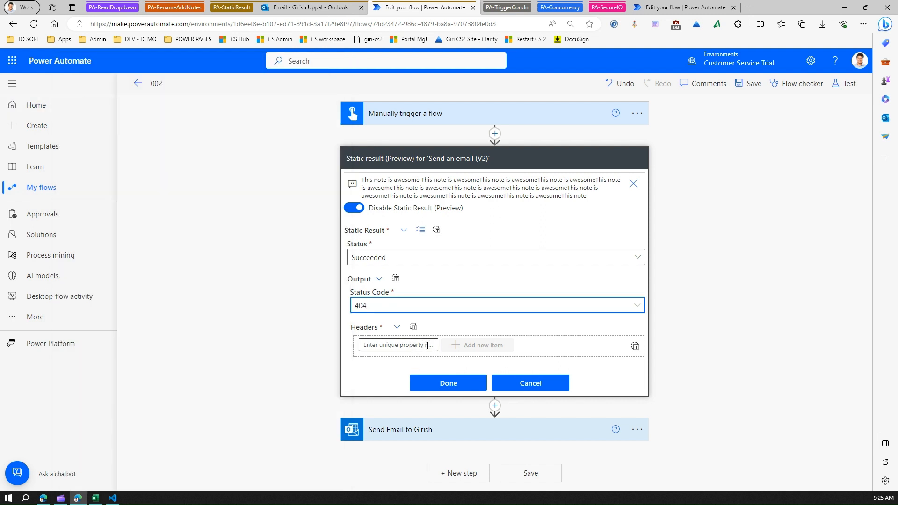
pyautogui.click(397, 344)
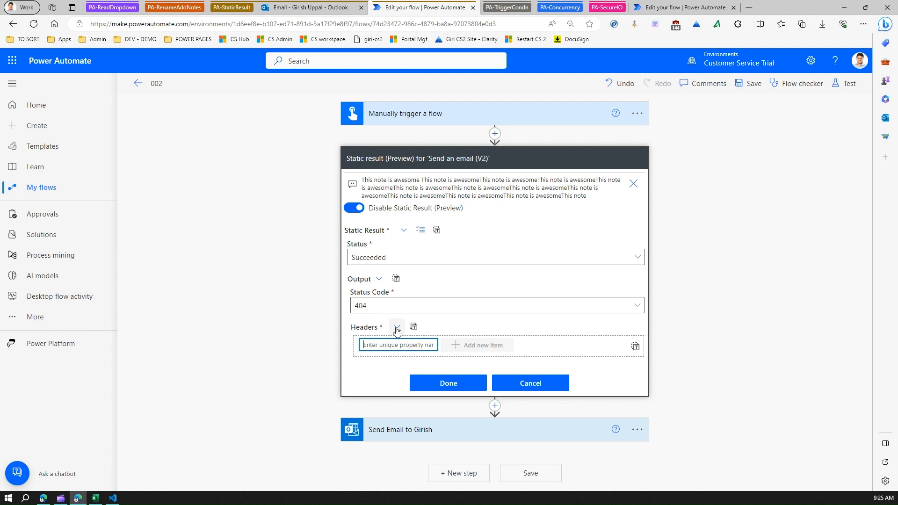
pyautogui.moveTo(396, 327)
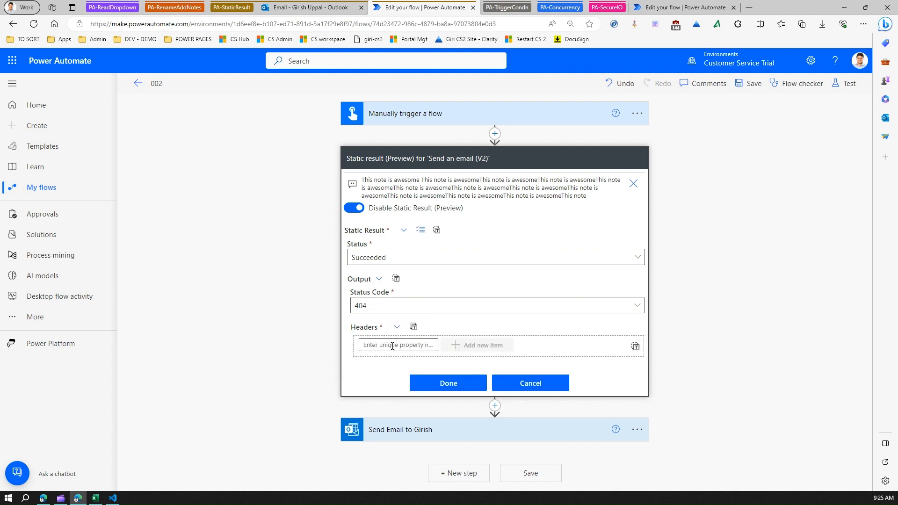
pyautogui.moveTo(395, 326)
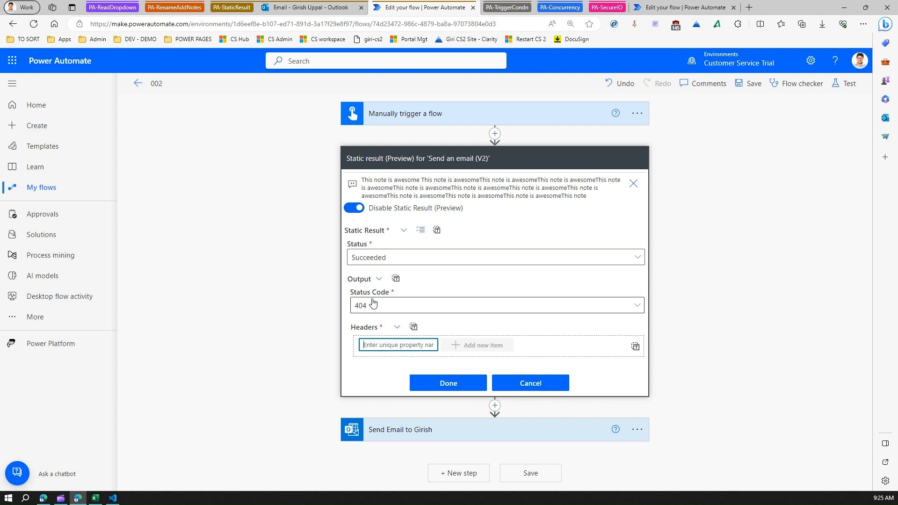
pyautogui.moveTo(394, 424)
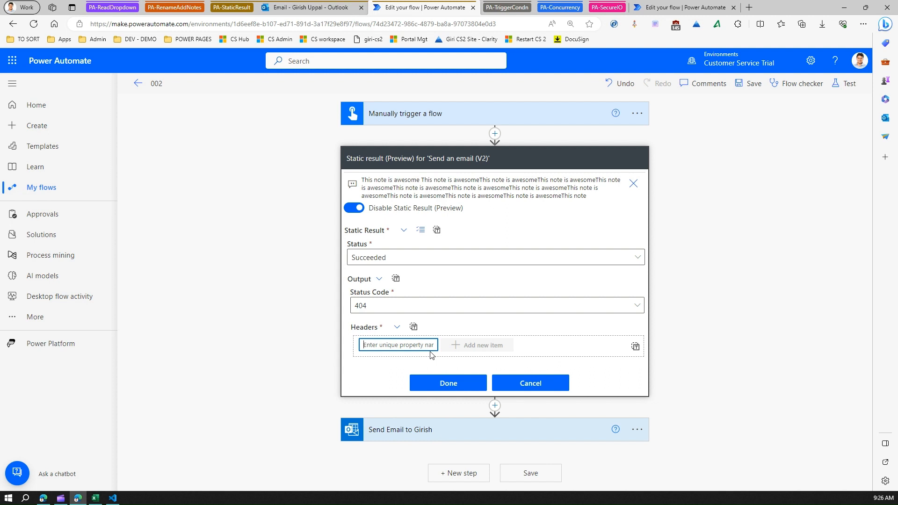
pyautogui.moveTo(432, 314)
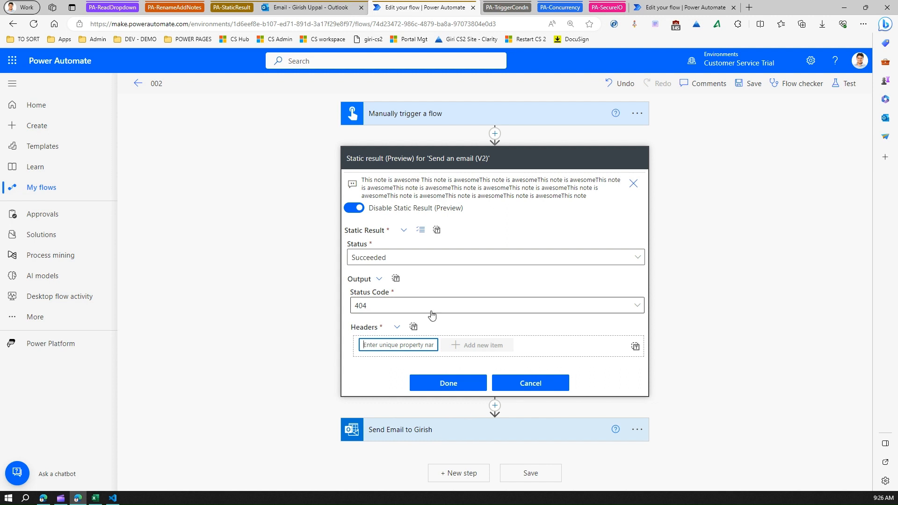
pyautogui.moveTo(386, 317)
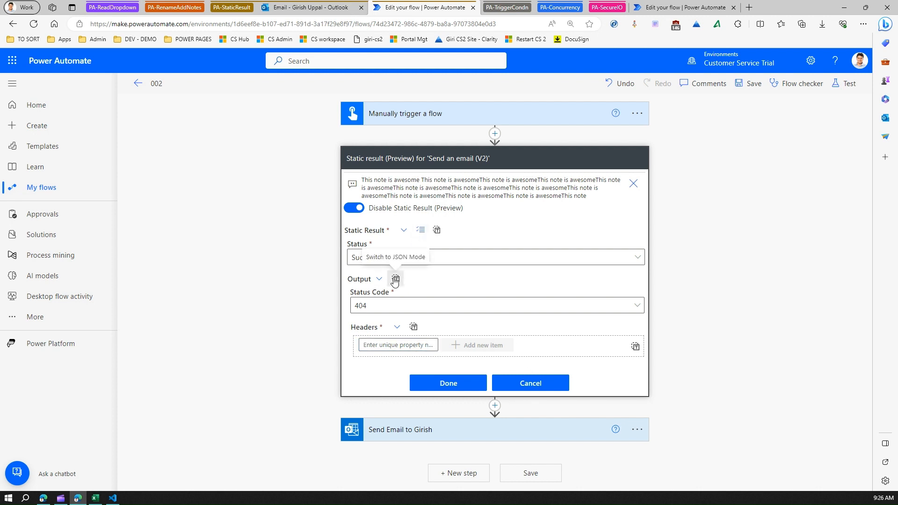
pyautogui.click(395, 279)
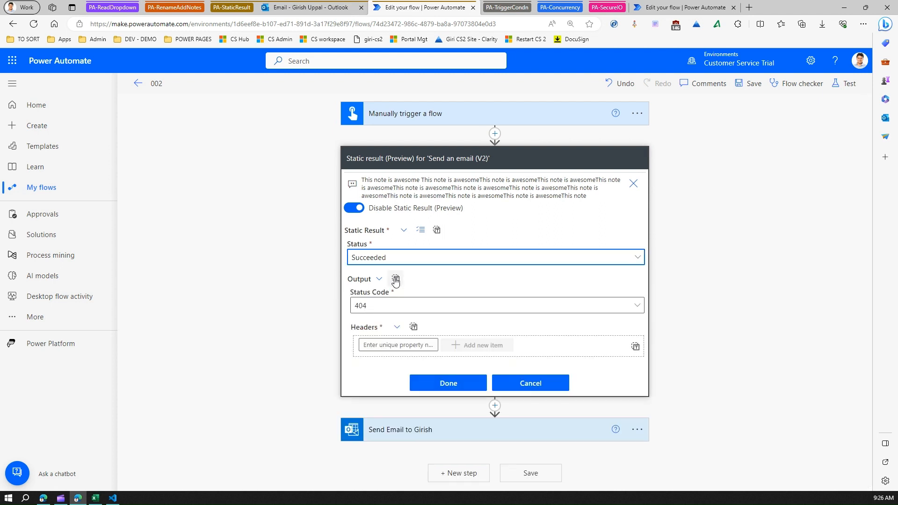
pyautogui.click(395, 280)
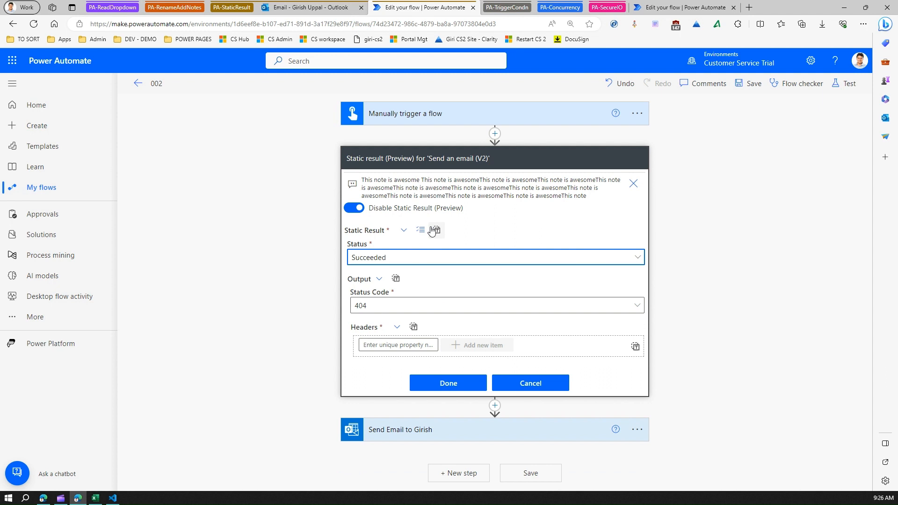
# Review the static result field list, toggling the Error field in and out.
pyautogui.click(435, 230)
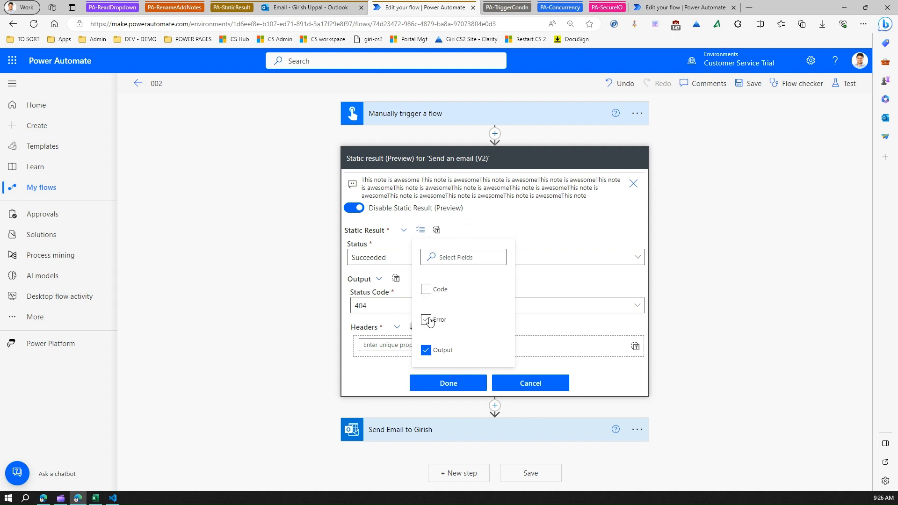
pyautogui.click(426, 319)
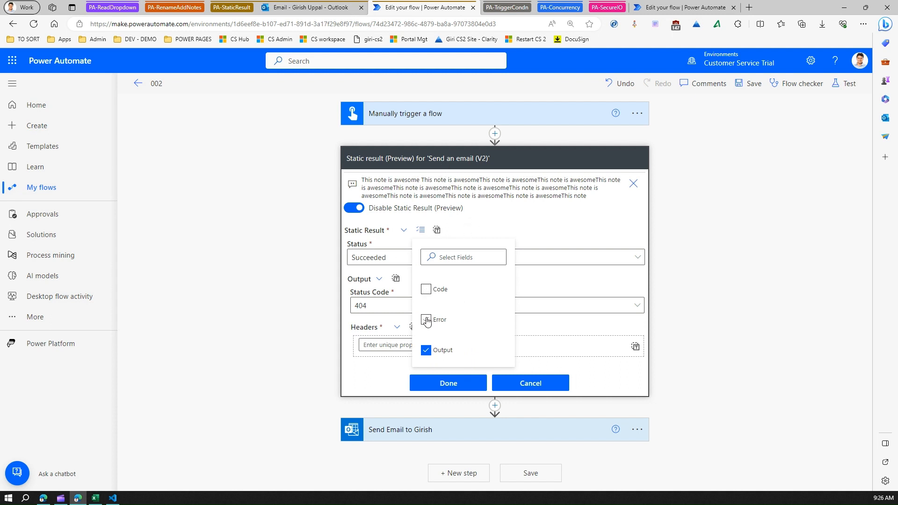
pyautogui.click(426, 320)
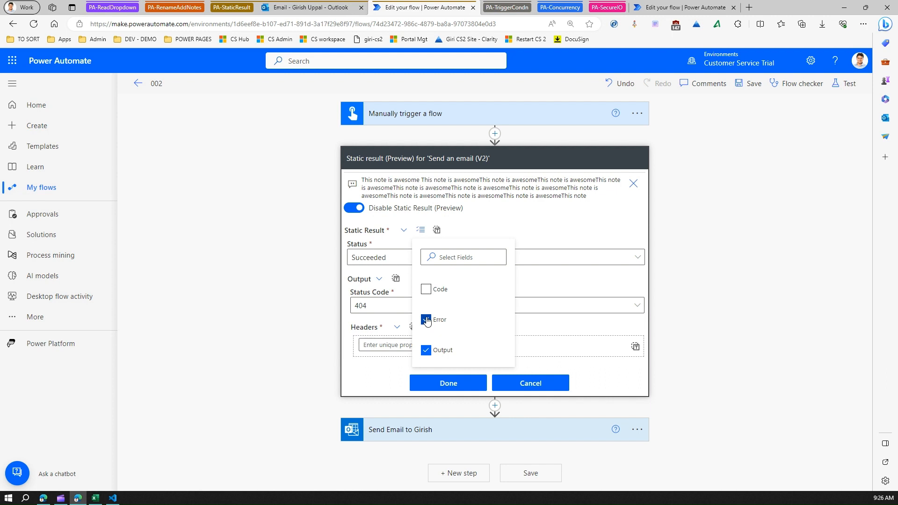
pyautogui.click(425, 320)
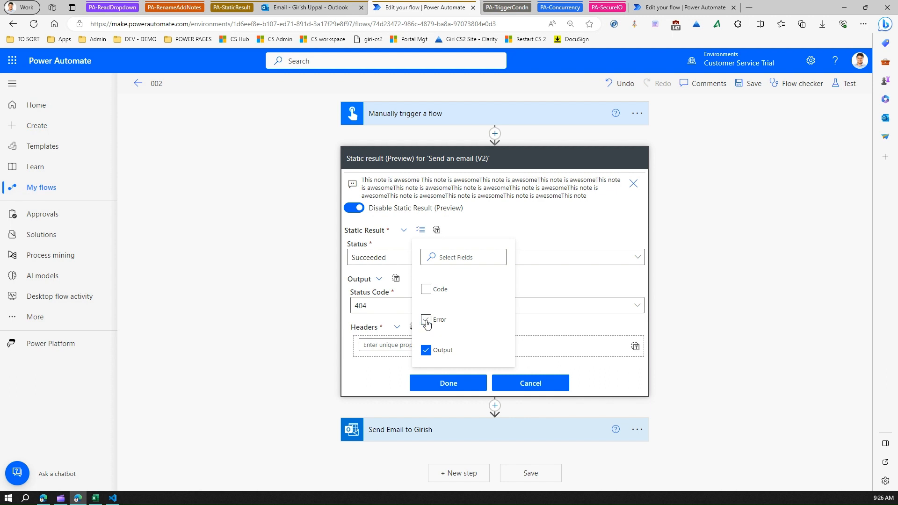
pyautogui.click(426, 320)
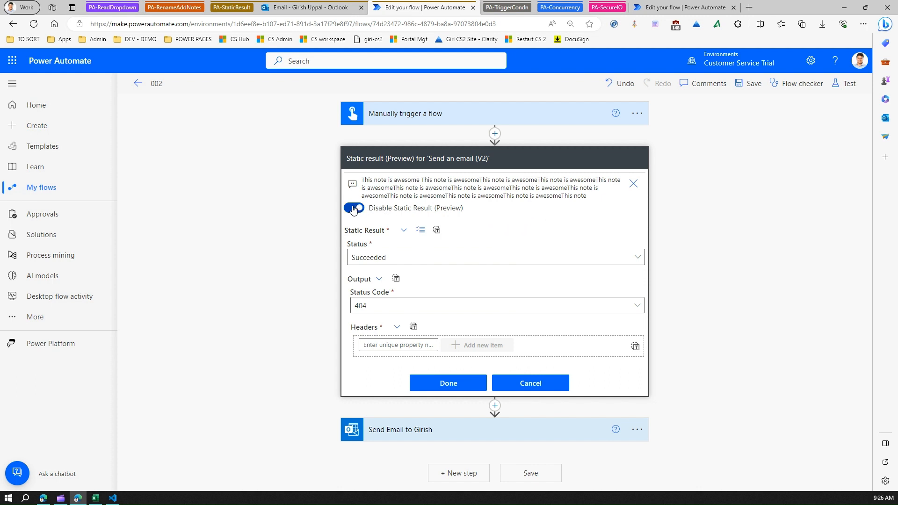
# Toggle the static result off and on, then cancel the panel without applying changes.
pyautogui.click(354, 207)
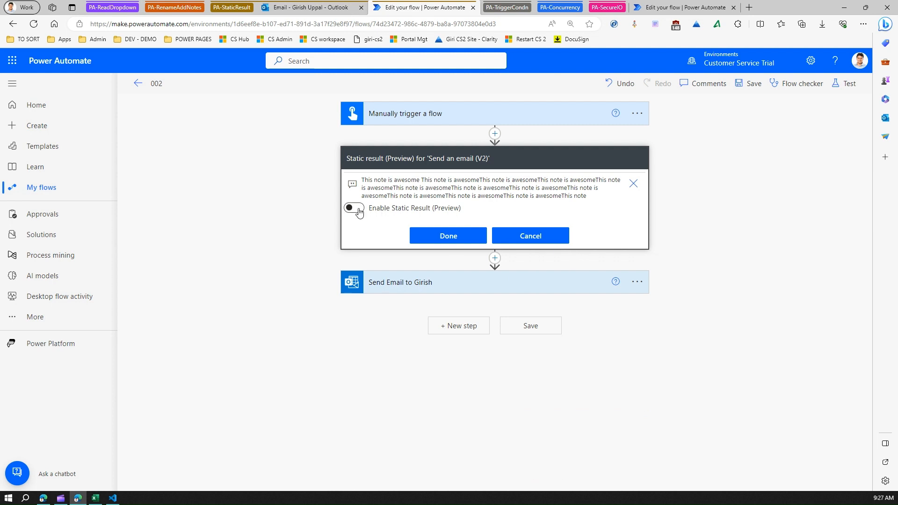
pyautogui.click(354, 208)
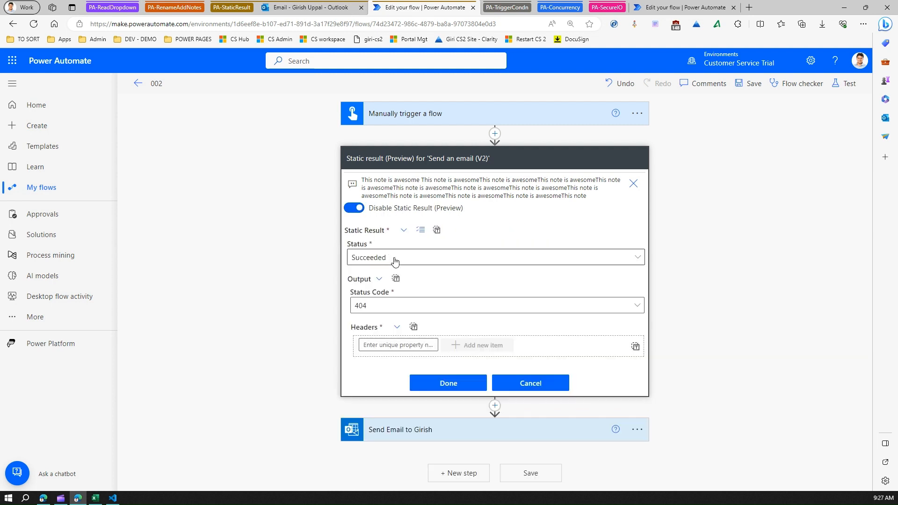
pyautogui.moveTo(318, 285)
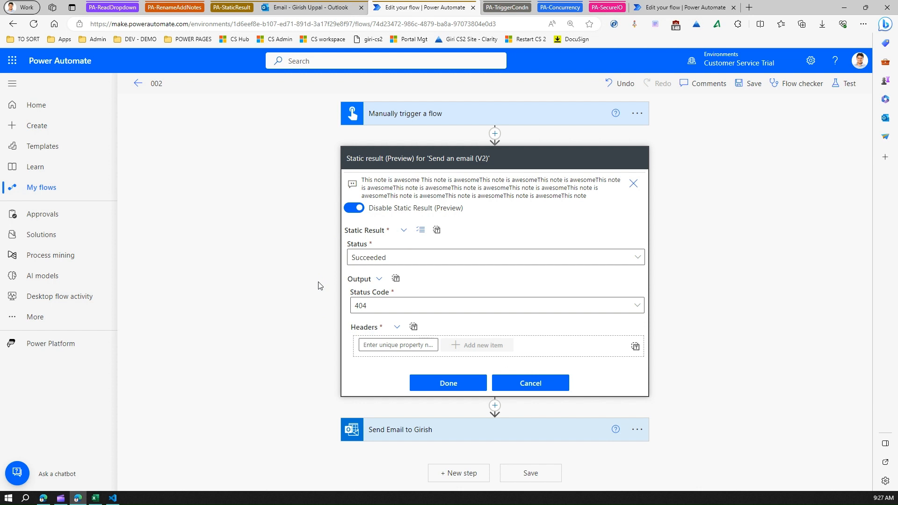
pyautogui.moveTo(431, 252)
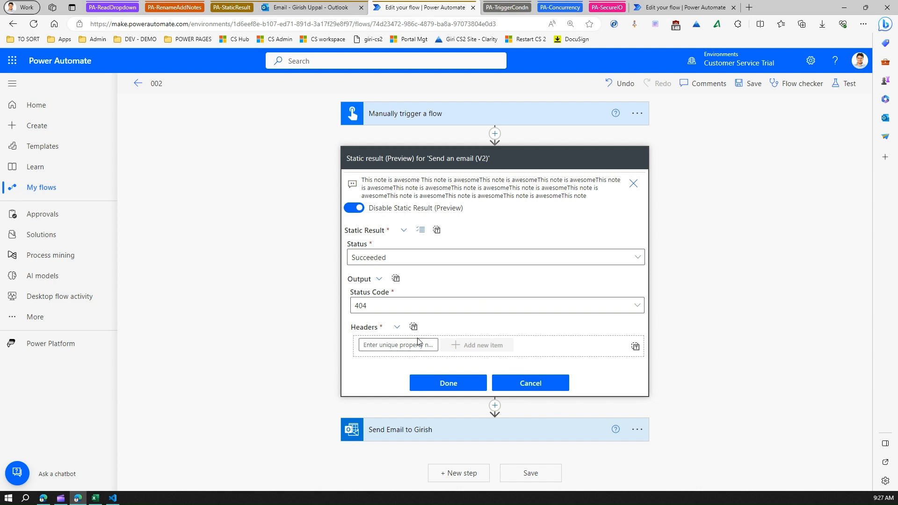
pyautogui.moveTo(413, 326)
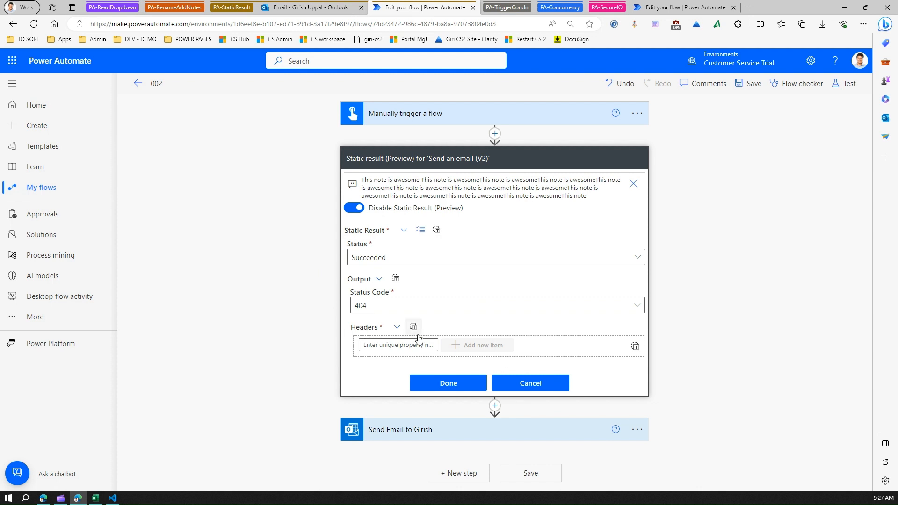
pyautogui.moveTo(505, 366)
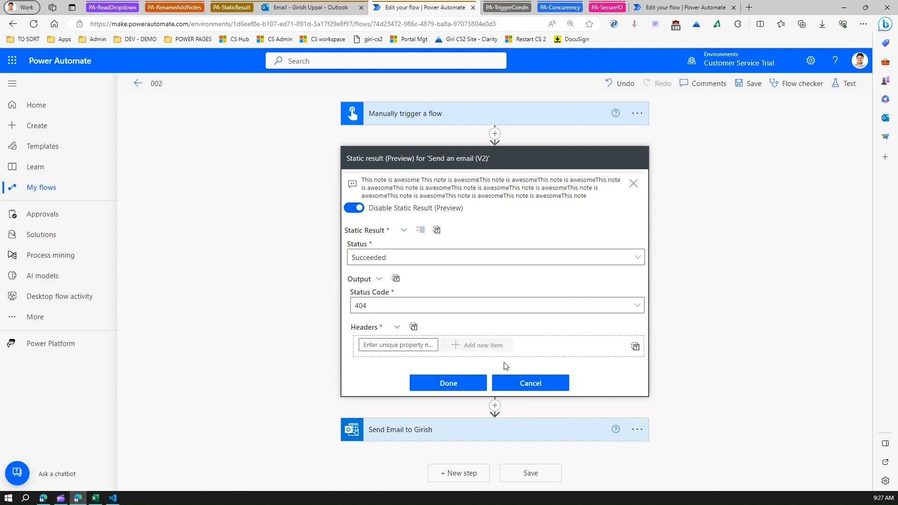
pyautogui.moveTo(528, 382)
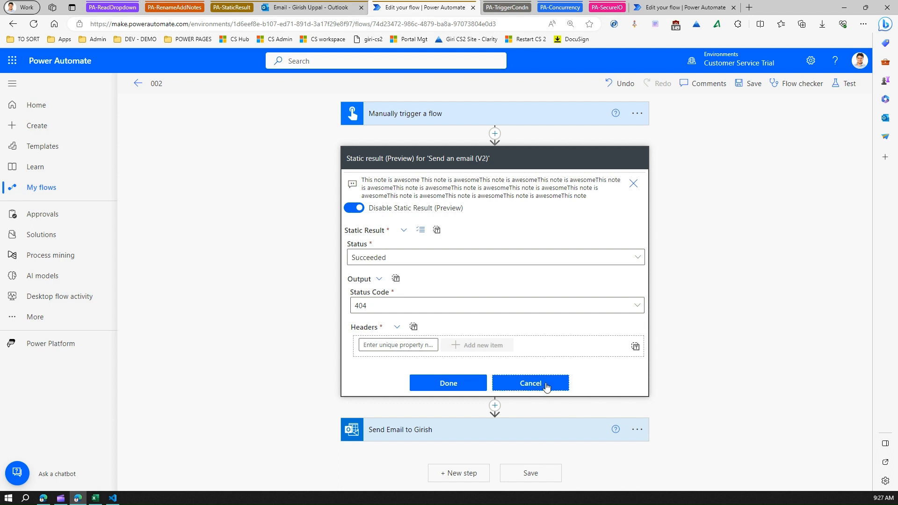
pyautogui.click(529, 383)
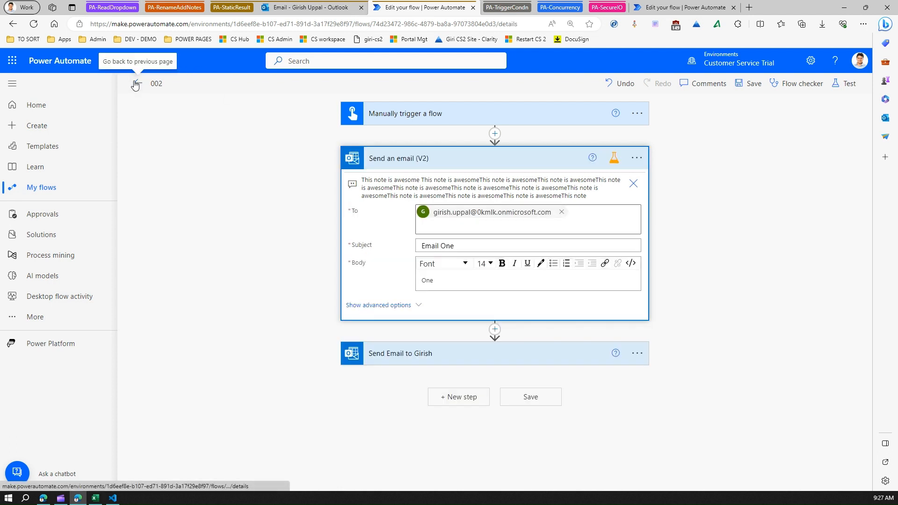
# Go back to flow 002's details and open the Sep 14, 09:23 AM run.
pyautogui.click(134, 85)
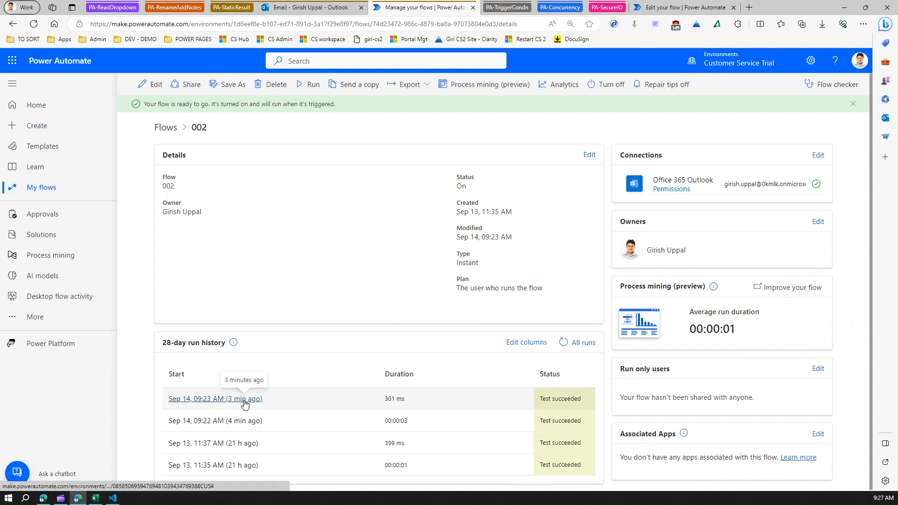
pyautogui.click(215, 397)
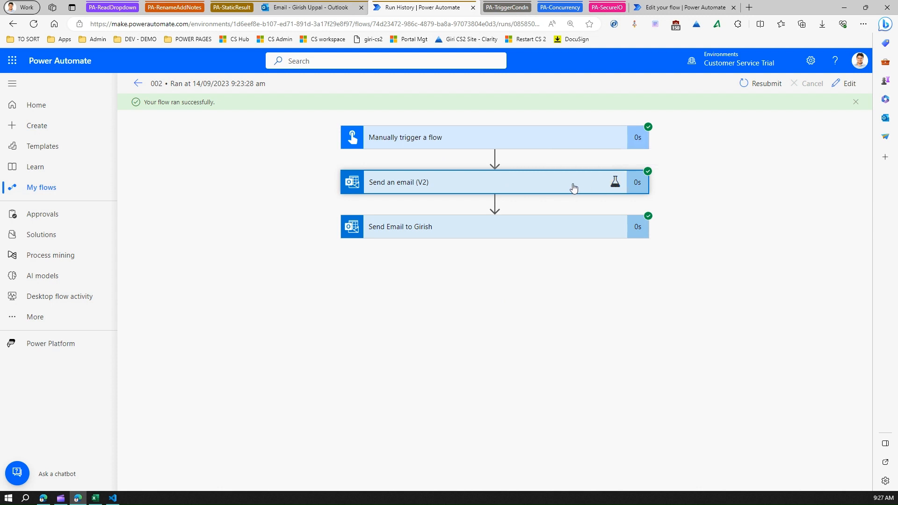
# Expand the Send an email (V2) run outputs and close the raw outputs pane.
pyautogui.click(492, 182)
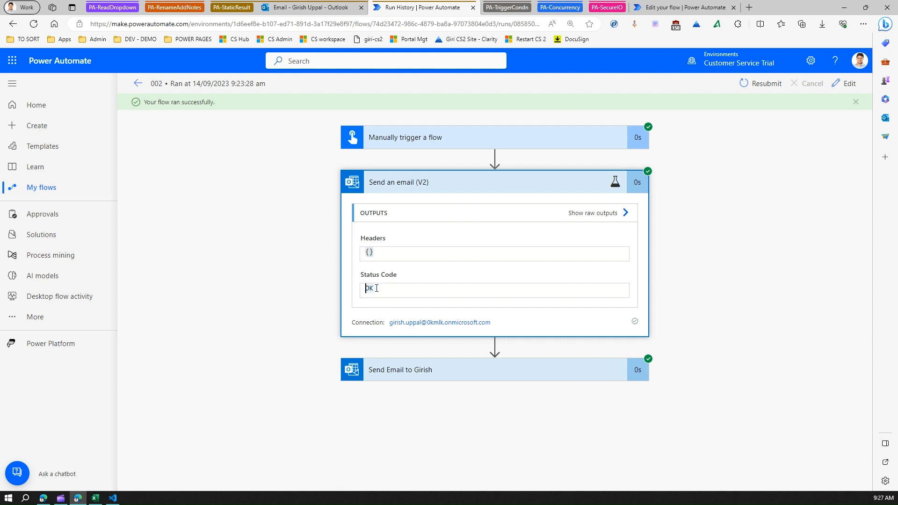
pyautogui.moveTo(383, 250)
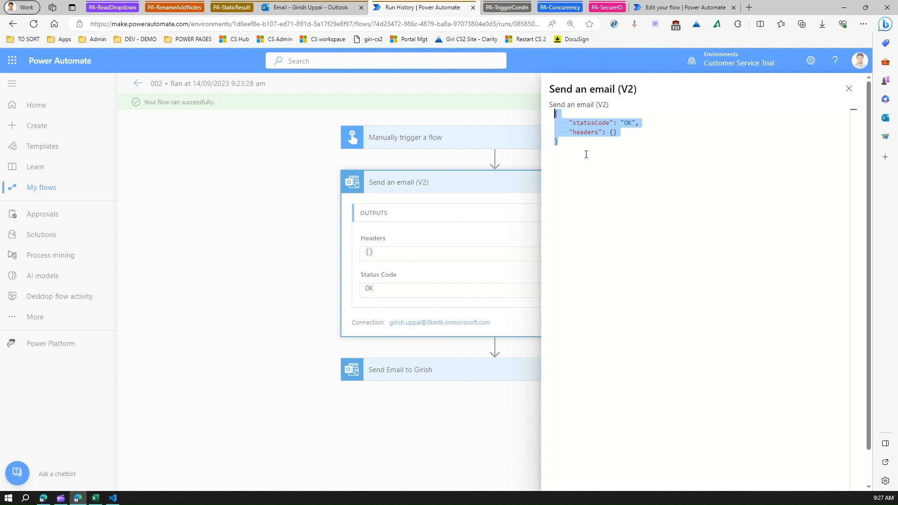
pyautogui.click(848, 89)
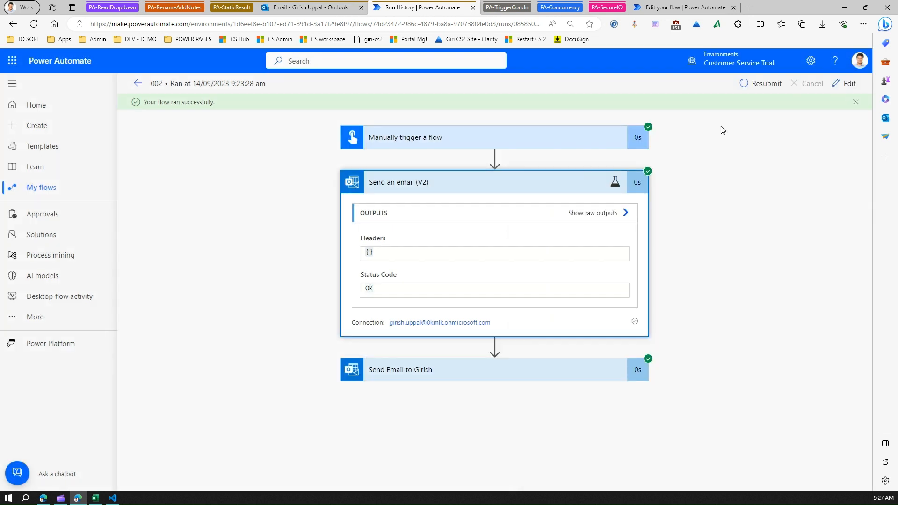
pyautogui.moveTo(586, 184)
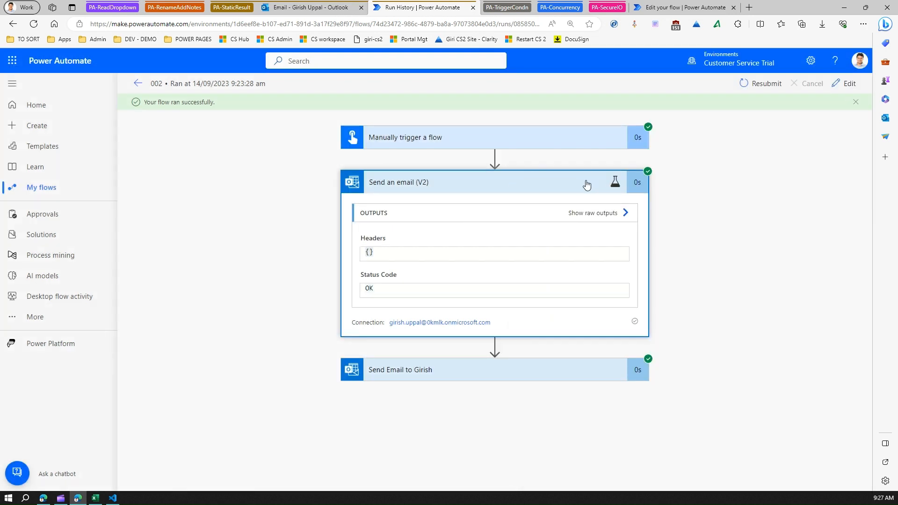
pyautogui.moveTo(614, 182)
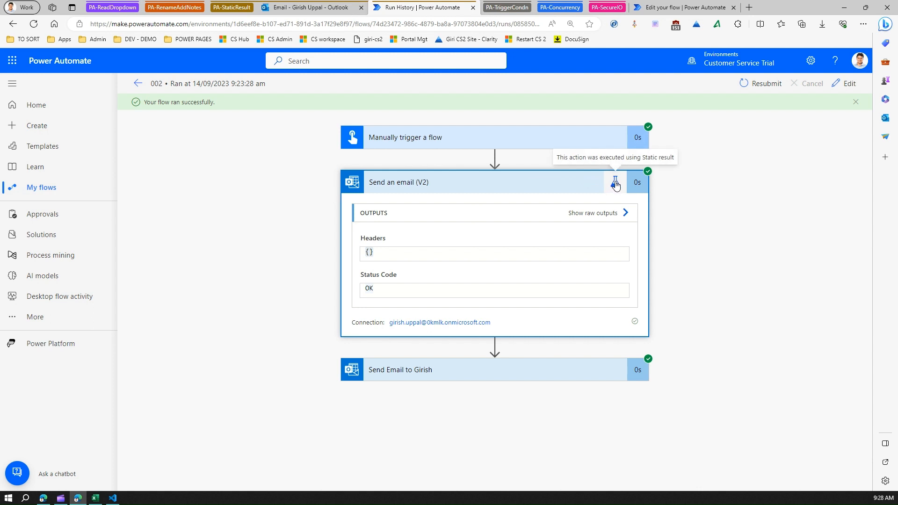
pyautogui.moveTo(579, 186)
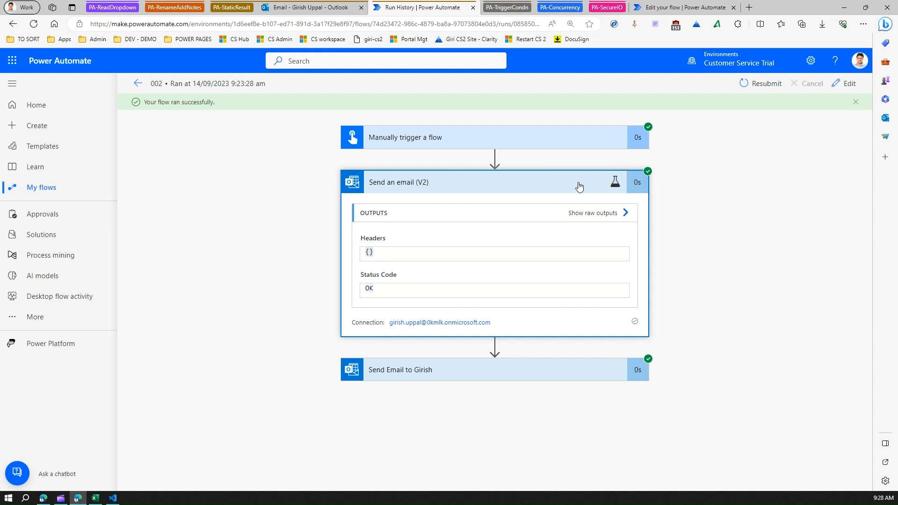
pyautogui.moveTo(563, 181)
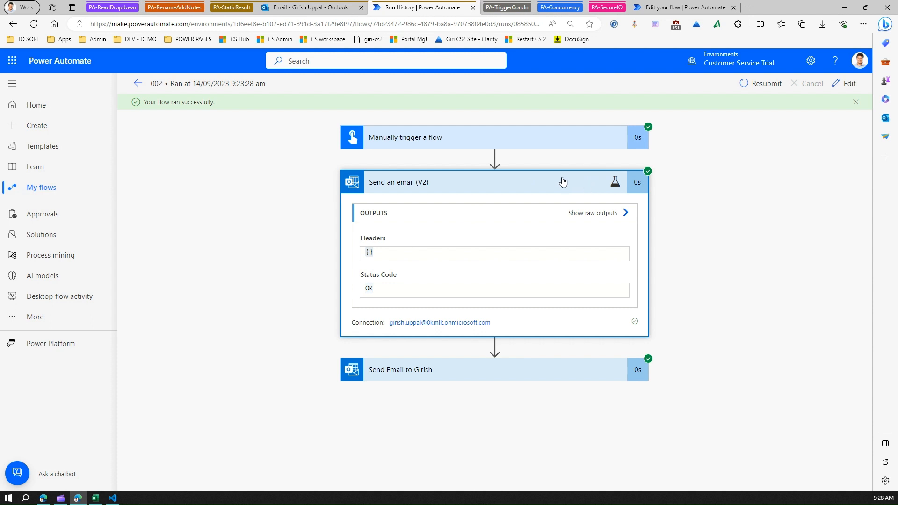
pyautogui.moveTo(437, 189)
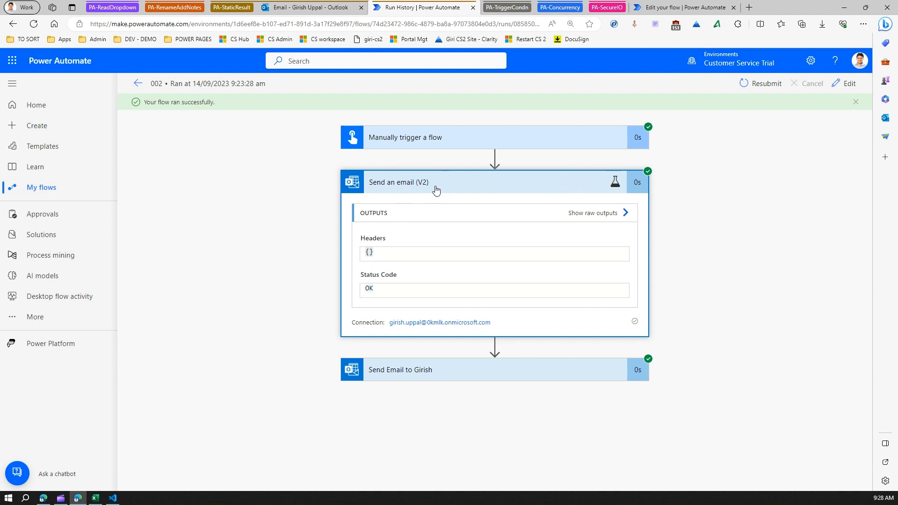
pyautogui.moveTo(375, 187)
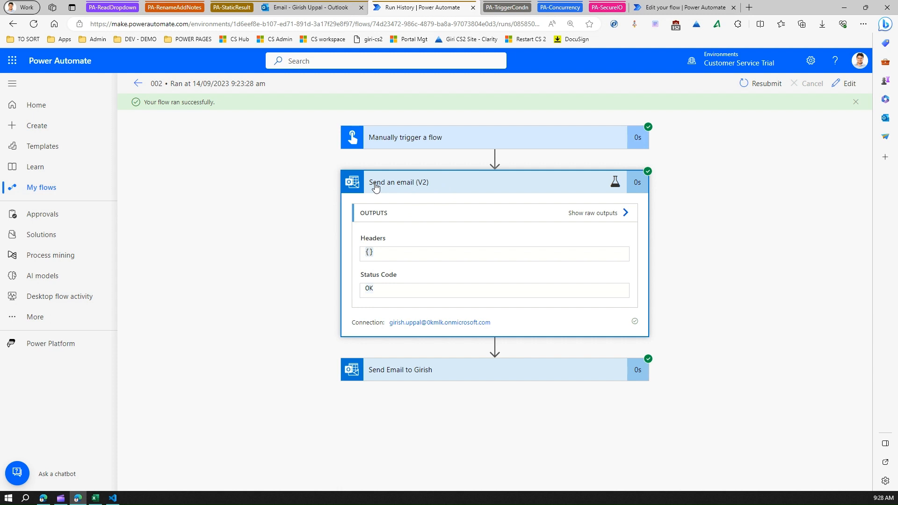
# Collapse the Send an email (V2) step header in the run details.
pyautogui.click(398, 182)
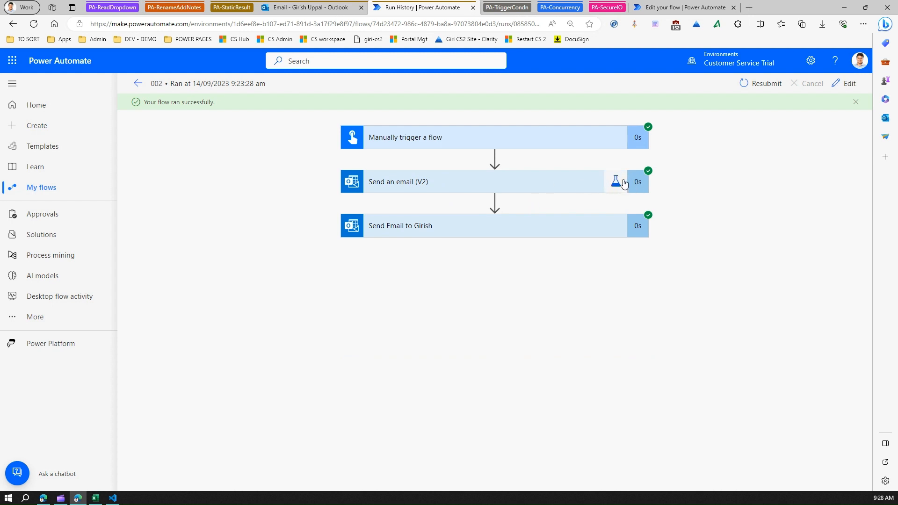
pyautogui.moveTo(616, 182)
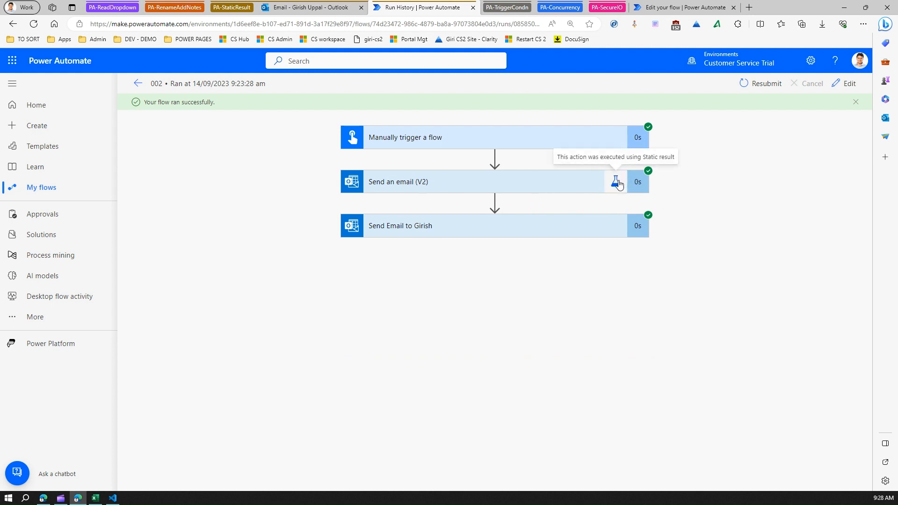
pyautogui.moveTo(618, 186)
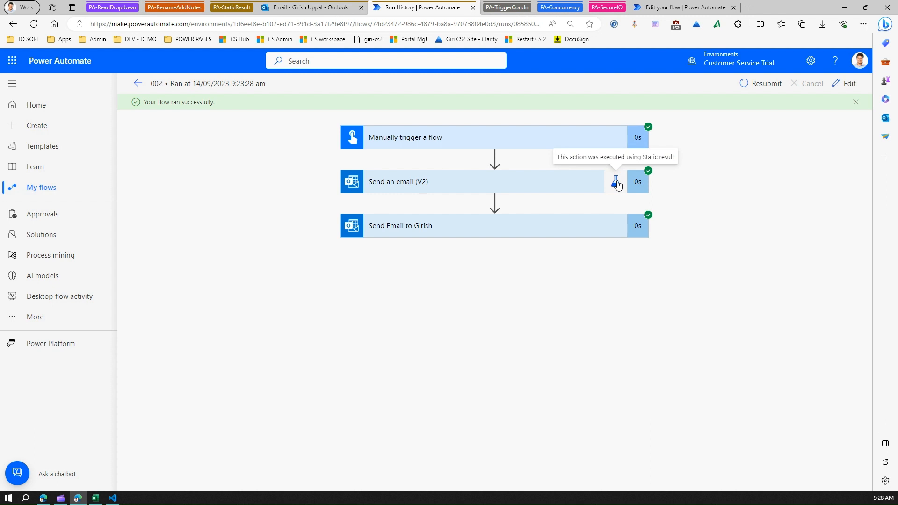
pyautogui.moveTo(572, 187)
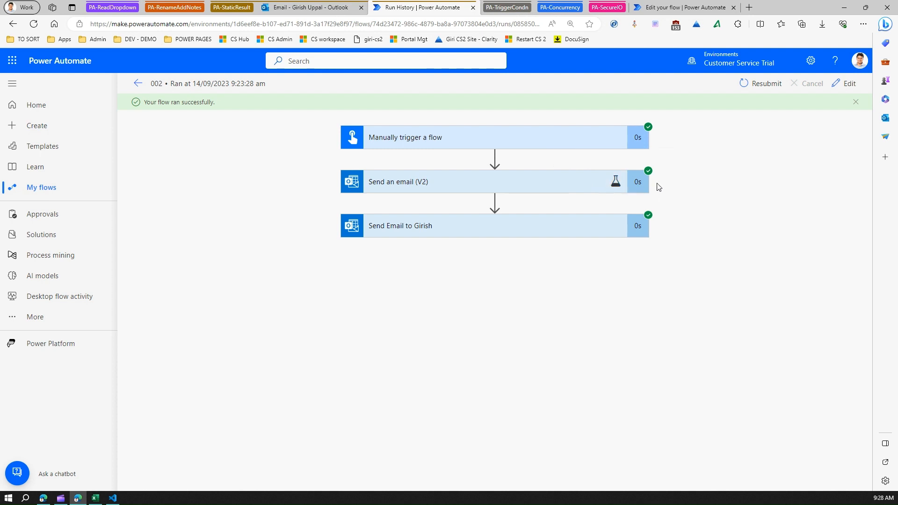
pyautogui.moveTo(598, 171)
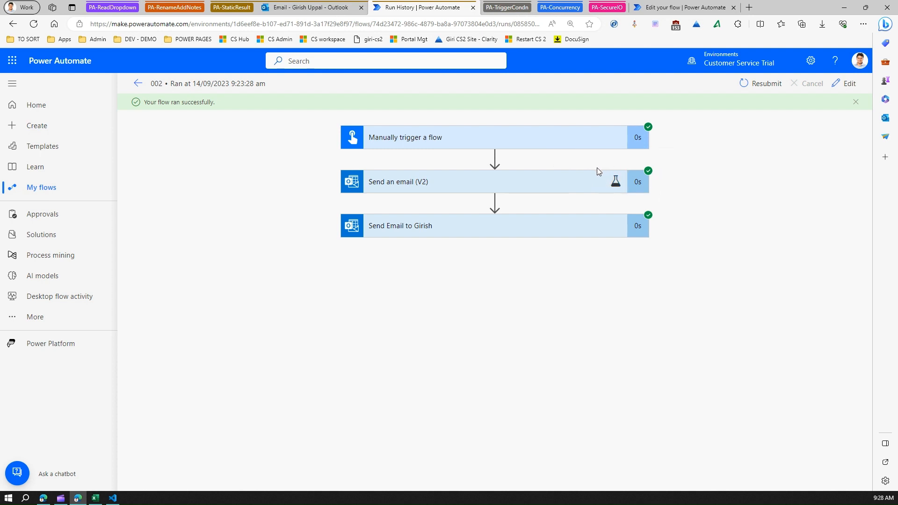